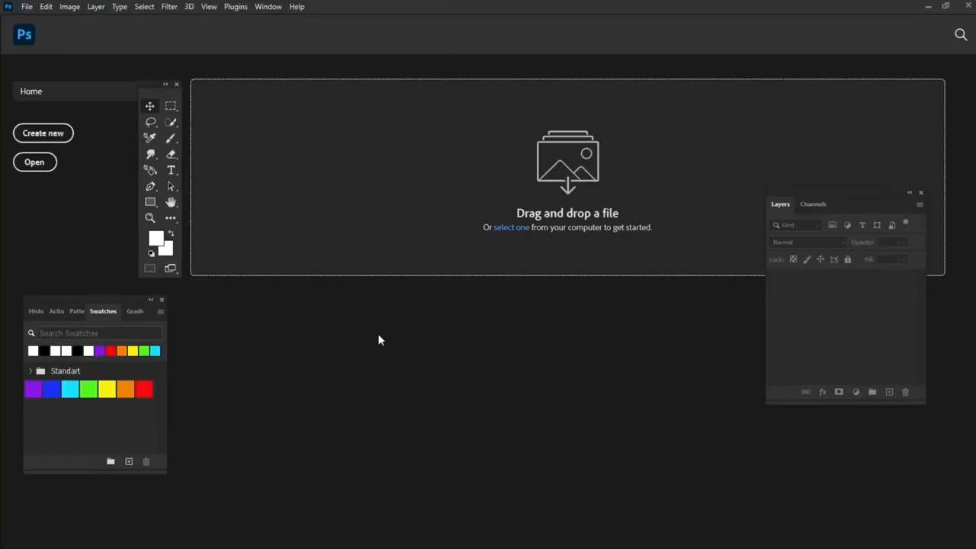
Create a 2000 × 2000 px, 300 ppi document with black background contents.
{"action": "left_click", "coordinate": [25, 8]}
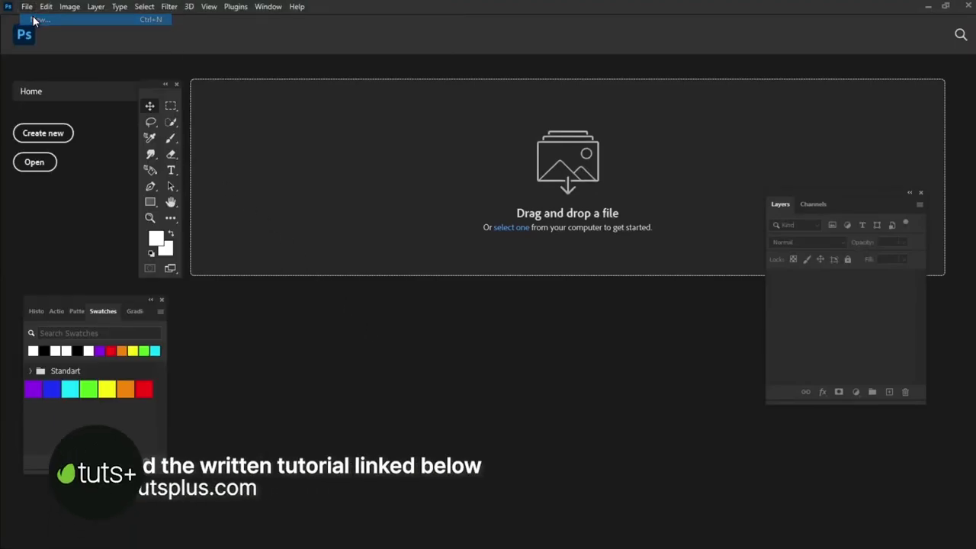
{"action": "left_click", "coordinate": [38, 19]}
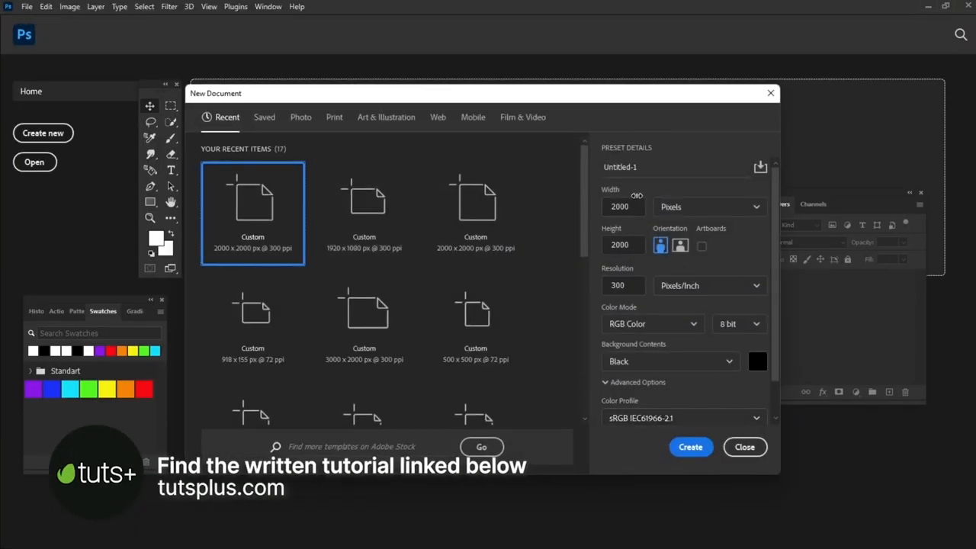
{"action": "mouse_move", "coordinate": [758, 367]}
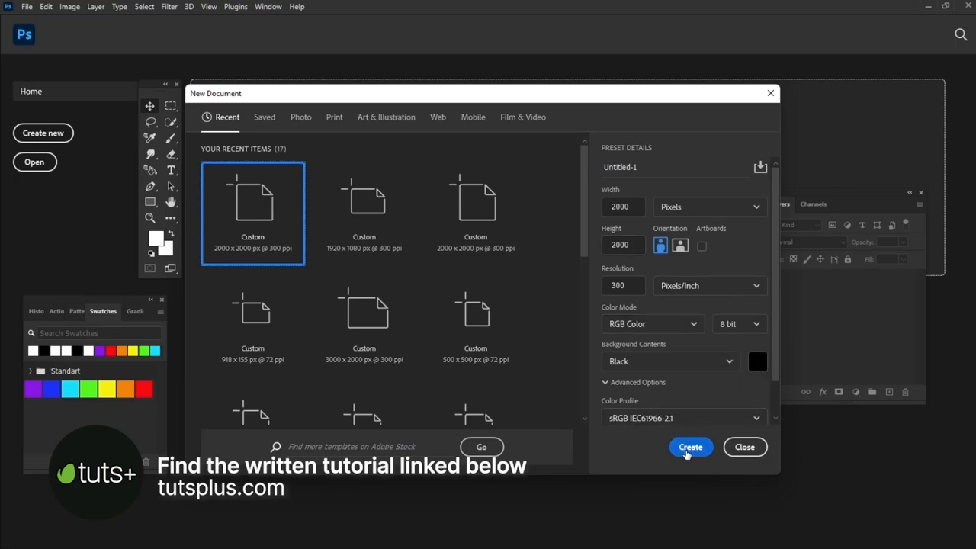
{"action": "left_click", "coordinate": [690, 446]}
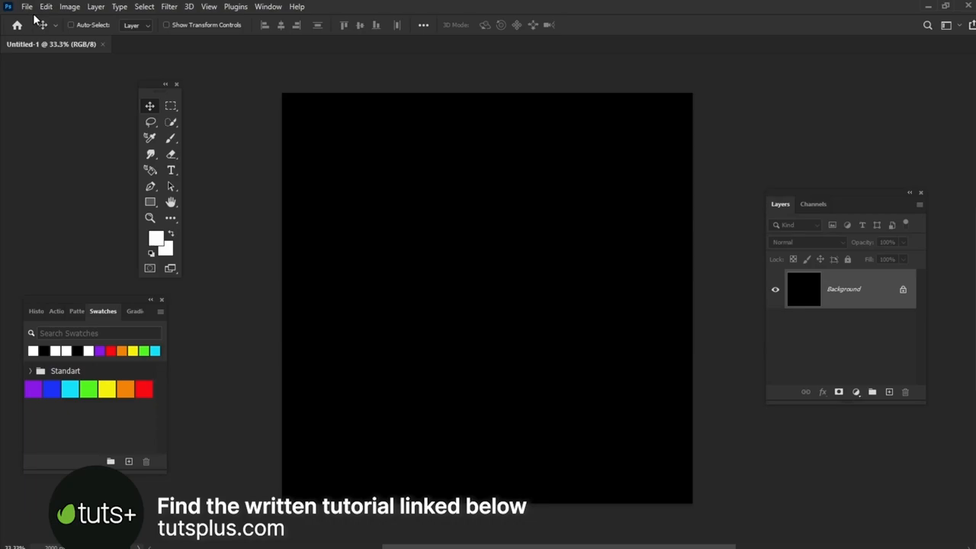
Place the bearded man photo into the document as an embedded layer.
{"action": "left_click", "coordinate": [33, 8]}
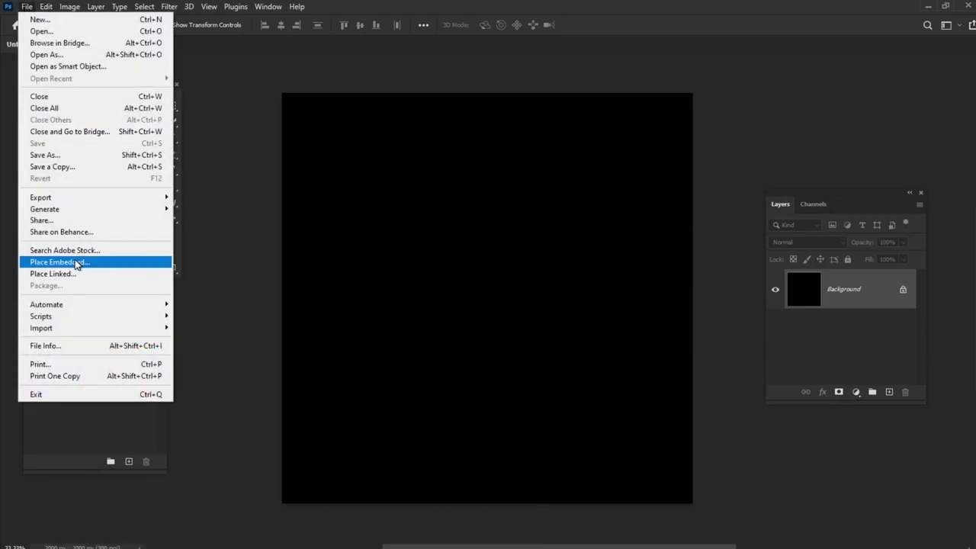
{"action": "left_click", "coordinate": [59, 261]}
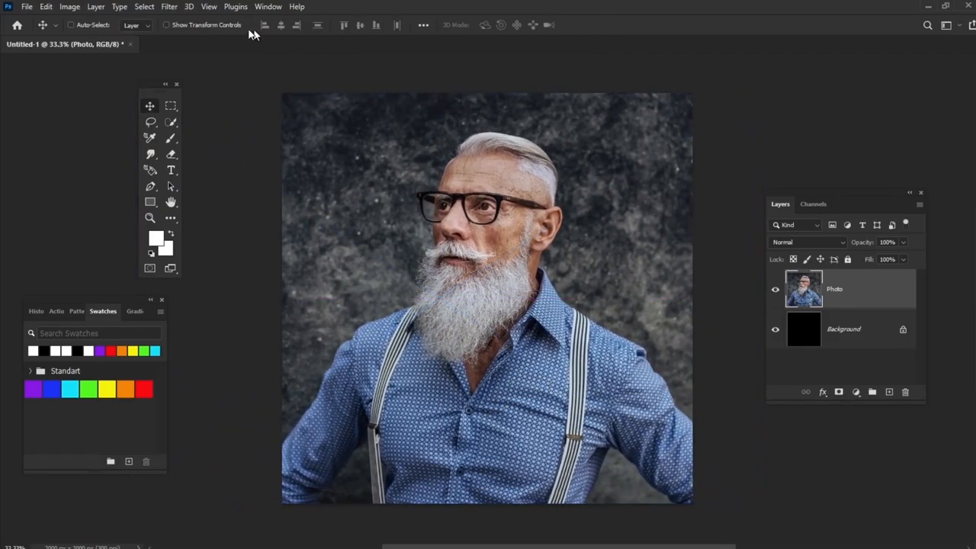
Select the bearded man with Select > Subject, then refine with freehand selection.
{"action": "left_click", "coordinate": [143, 7]}
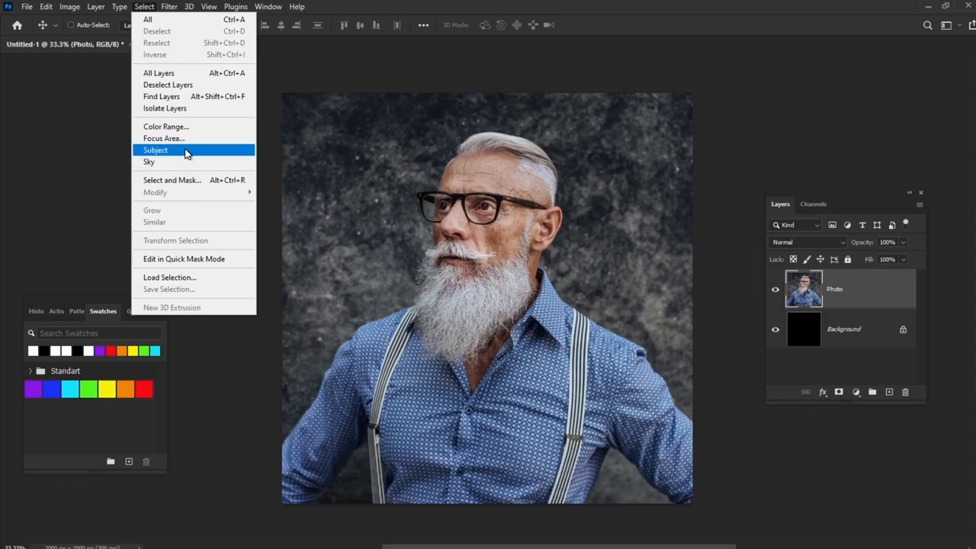
{"action": "left_click", "coordinate": [155, 150]}
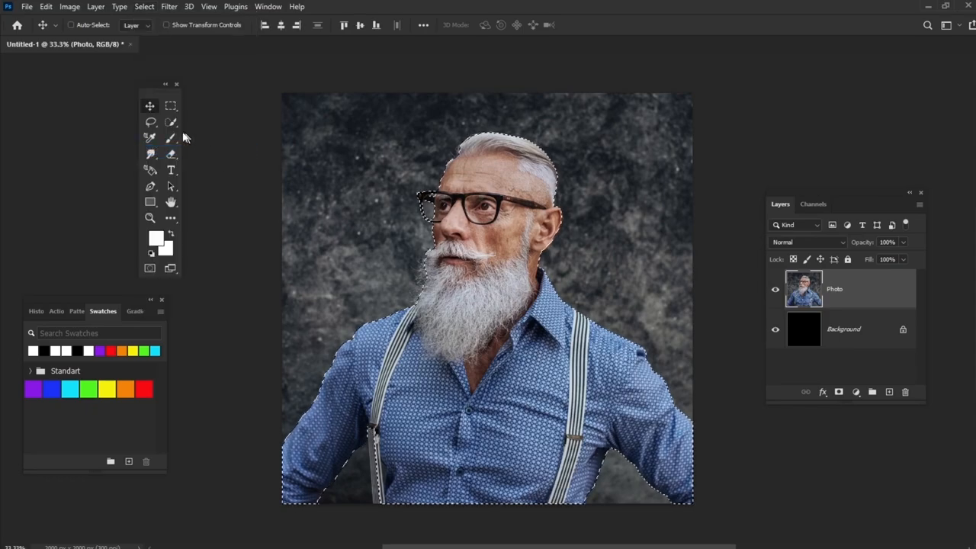
{"action": "left_click", "coordinate": [150, 122]}
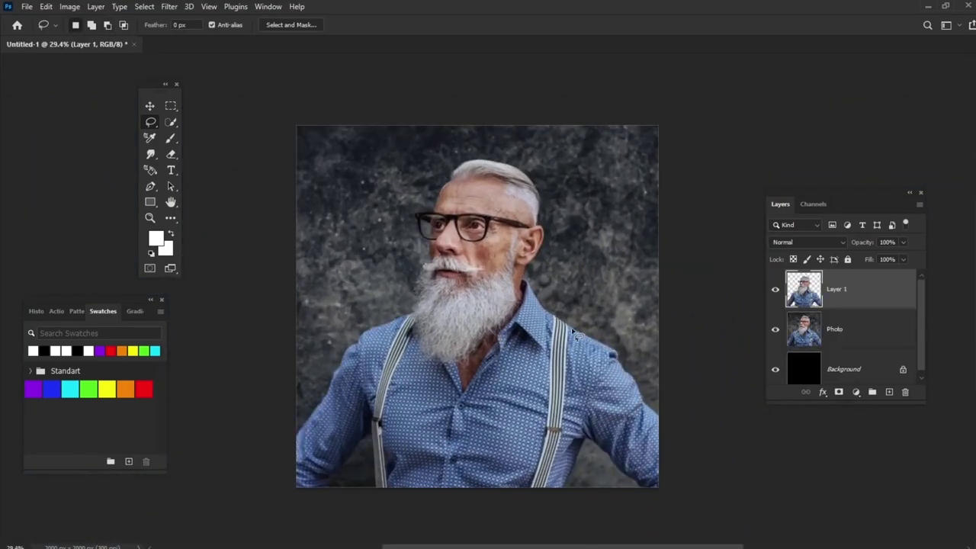
{"action": "left_click", "coordinate": [834, 328]}
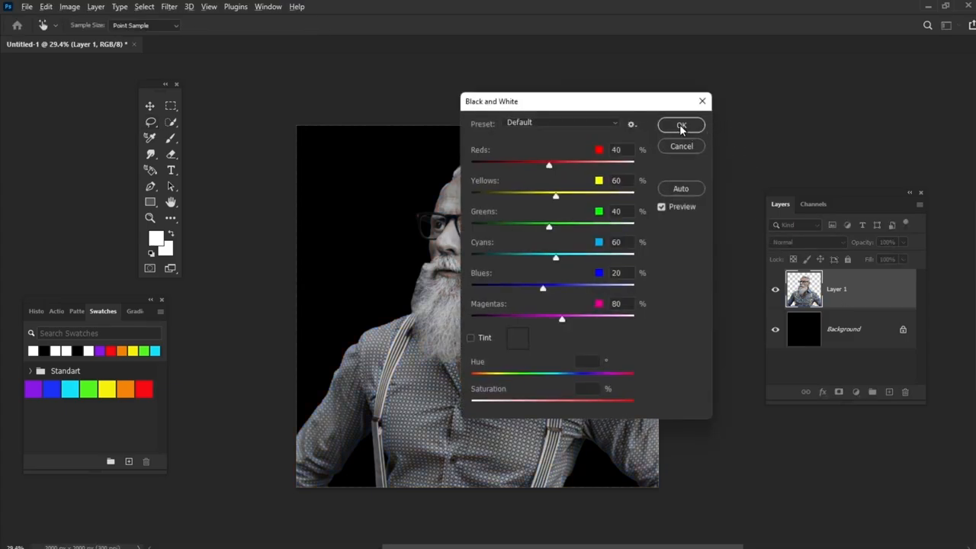
Apply the Black & White conversion, then set Brightness 80 and raise contrast.
{"action": "left_click", "coordinate": [681, 125]}
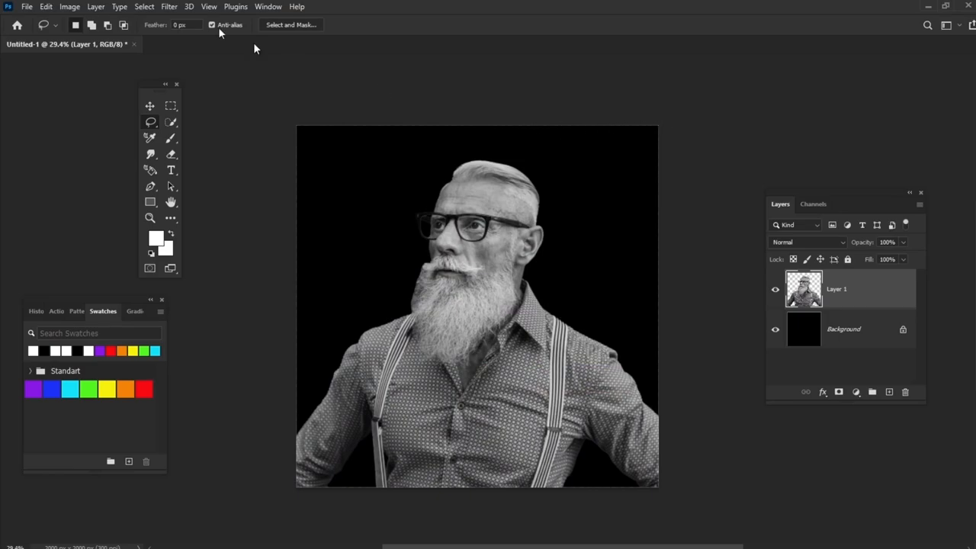
{"action": "left_click", "coordinate": [76, 5]}
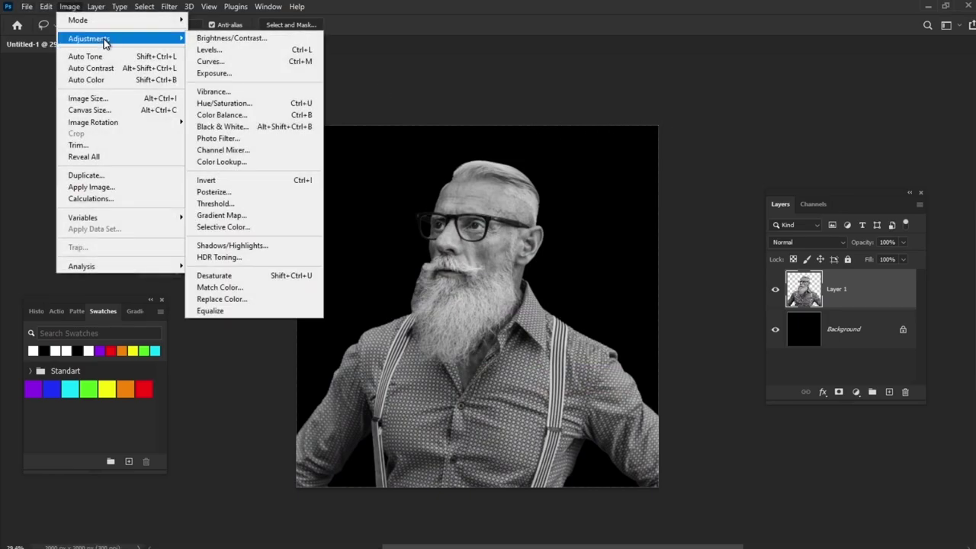
{"action": "left_click", "coordinate": [230, 38]}
{"action": "type", "text": "3"}
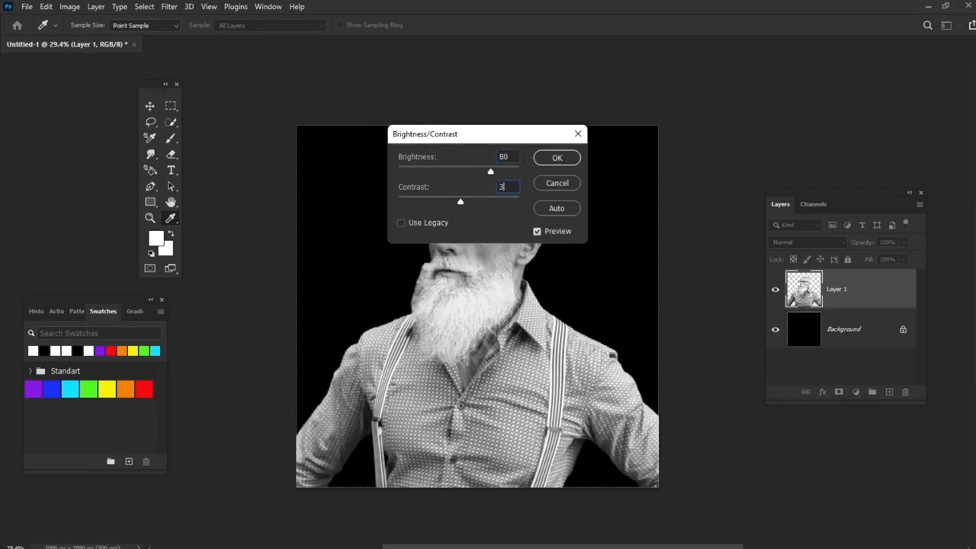
{"action": "left_click", "coordinate": [556, 158]}
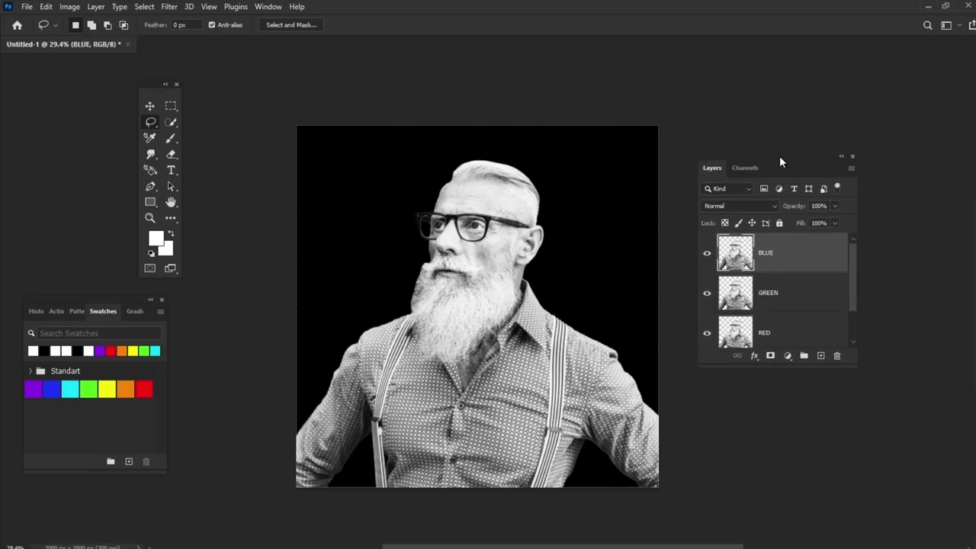
Limit the RED, GREEN and BLUE layers to only their R, G and B channels.
{"action": "left_click", "coordinate": [820, 423]}
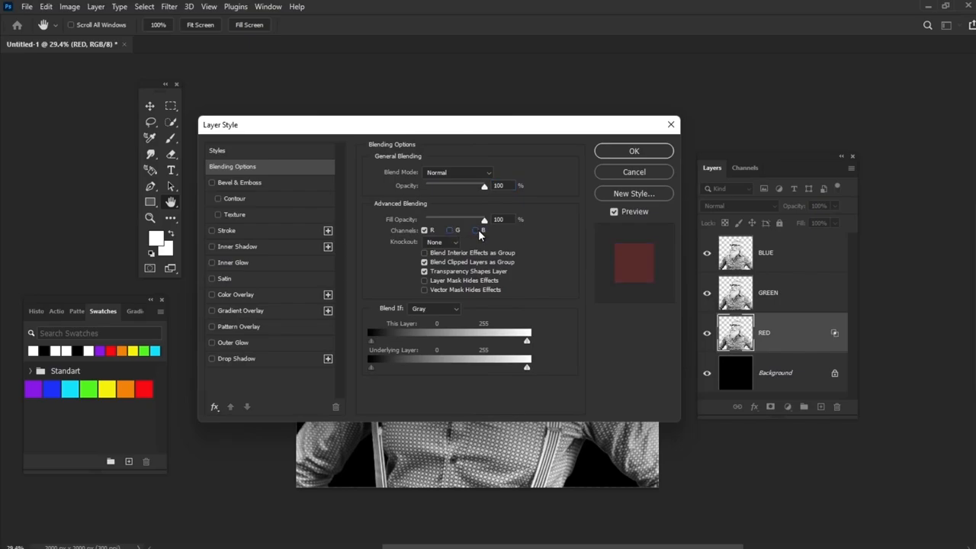
{"action": "left_click", "coordinate": [633, 150]}
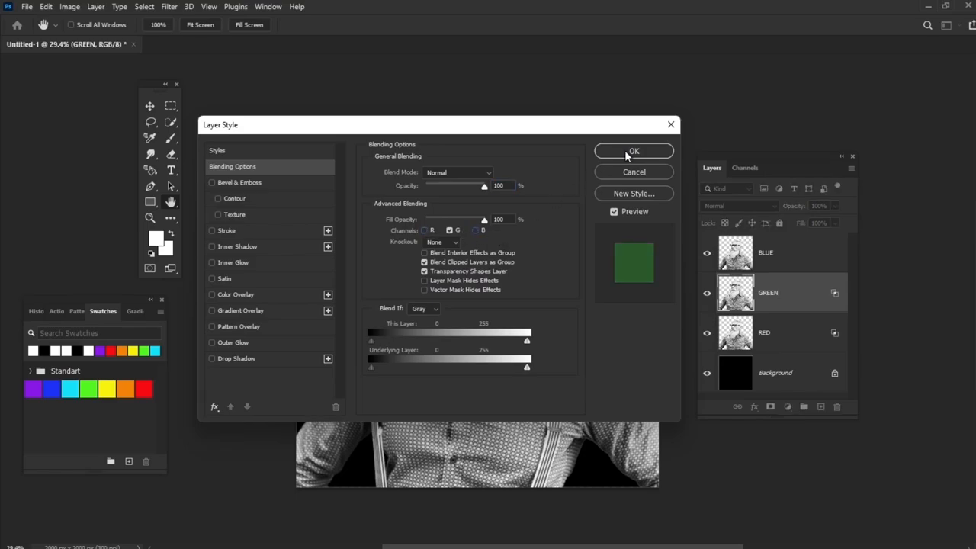
{"action": "left_click", "coordinate": [633, 150]}
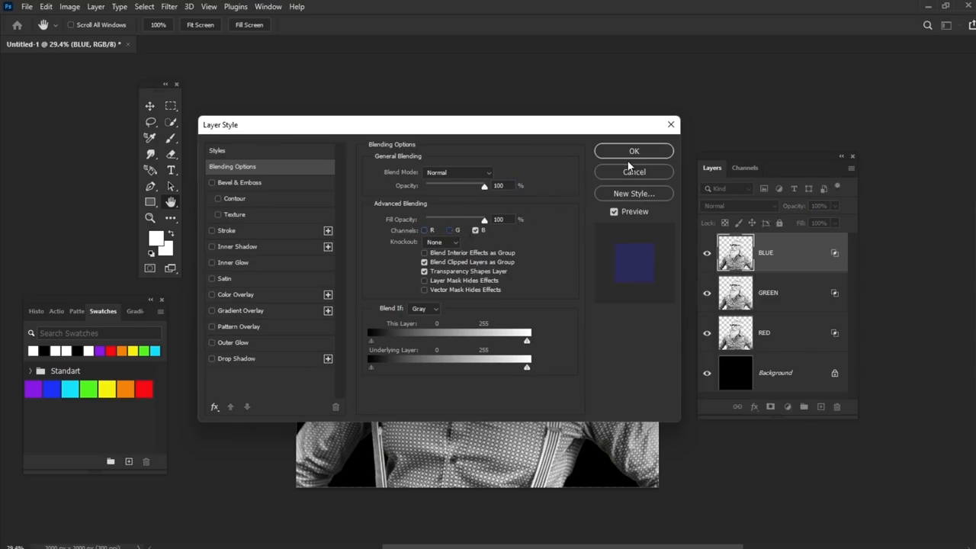
{"action": "left_click", "coordinate": [633, 150]}
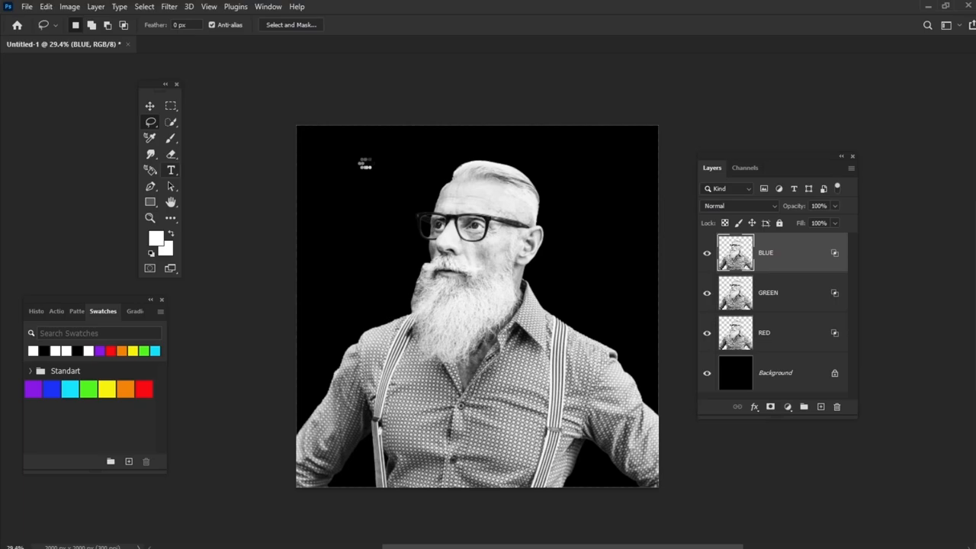
Type 'FUTURE DANCING', rasterize it, and restrict its colour copies to single channels.
{"action": "left_click", "coordinate": [171, 169]}
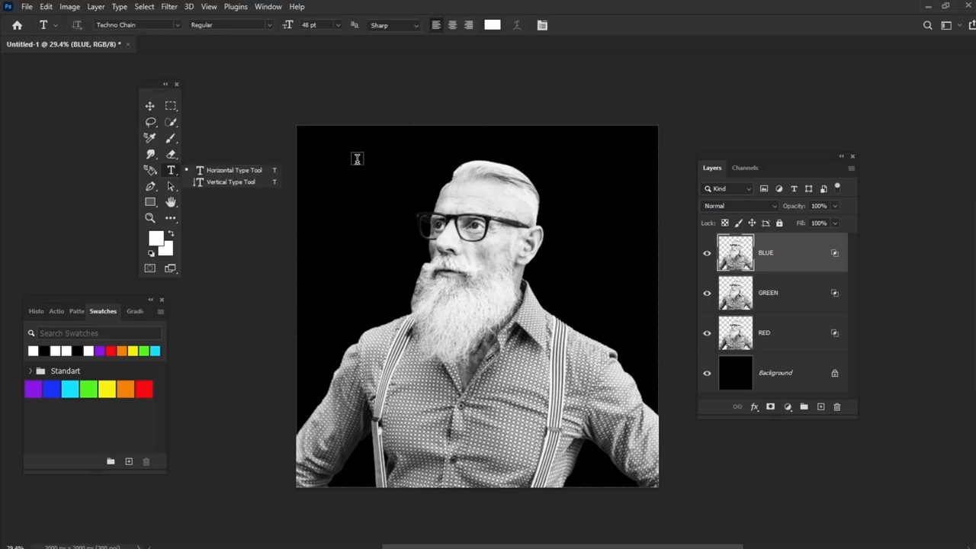
{"action": "type", "text": "FUTURE DANCING"}
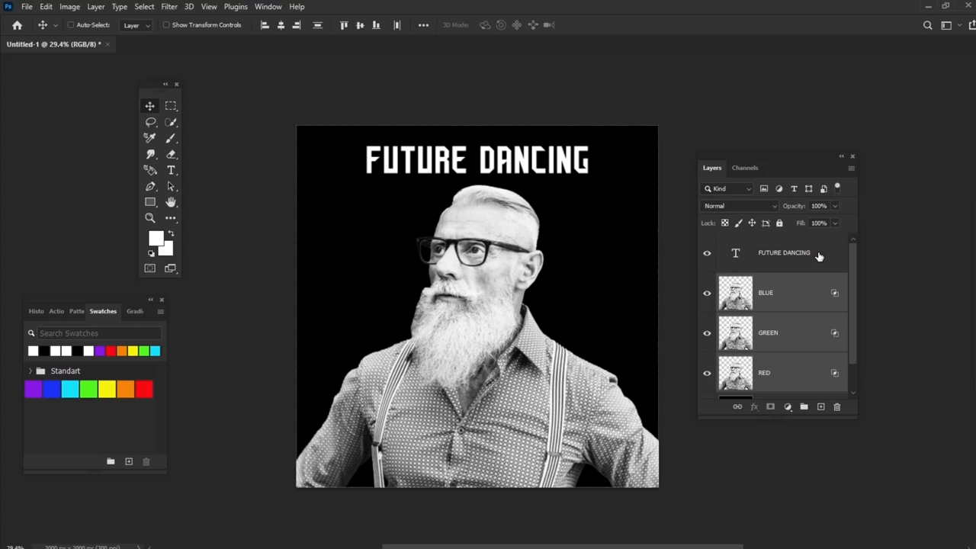
{"action": "right_click", "coordinate": [783, 253]}
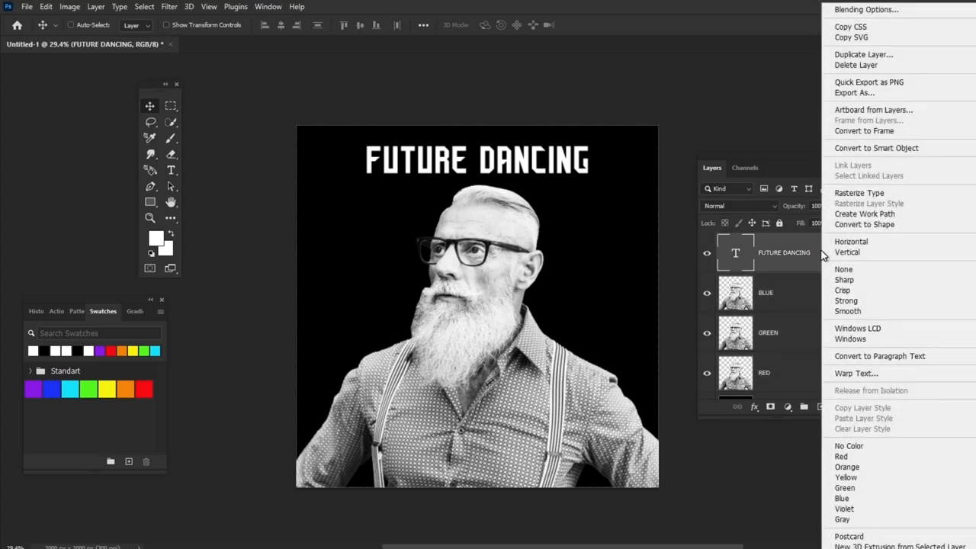
{"action": "left_click", "coordinate": [860, 193]}
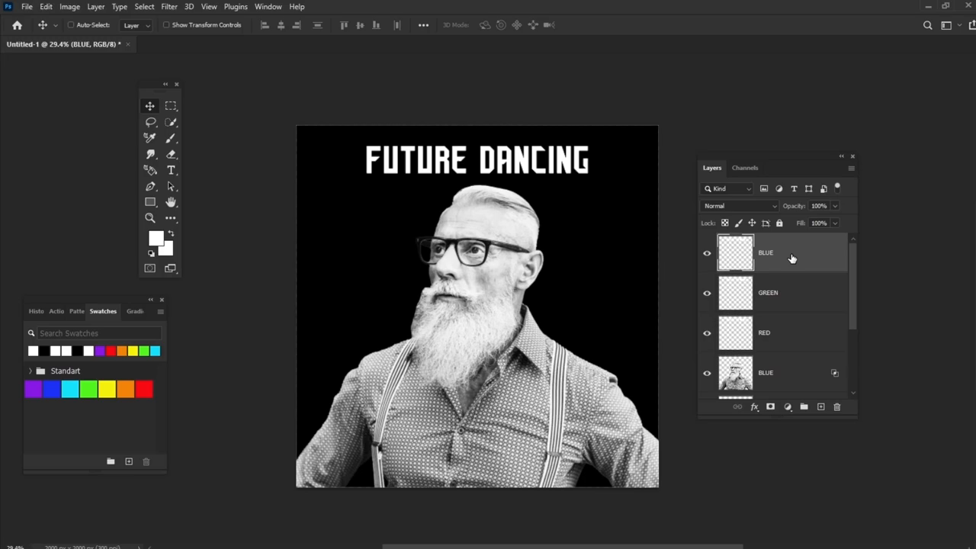
{"action": "mouse_move", "coordinate": [788, 261]}
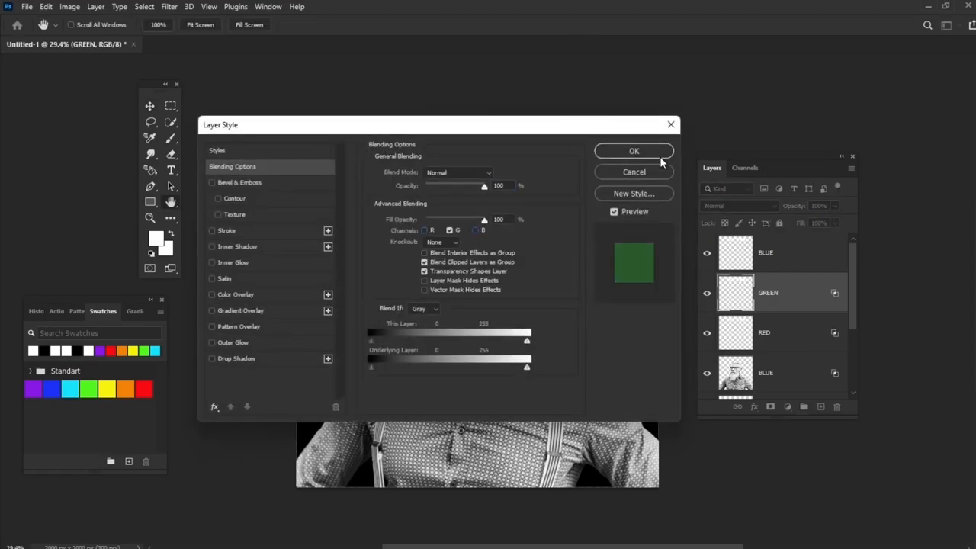
{"action": "left_click", "coordinate": [634, 150]}
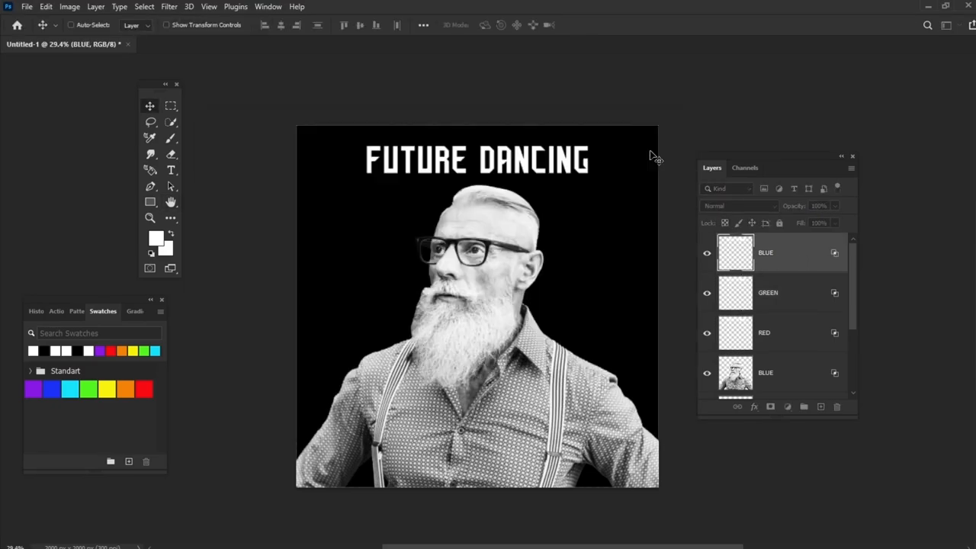
Smudge the man's outline on the RED and GREEN layers into colour fringes.
{"action": "left_click", "coordinate": [150, 154]}
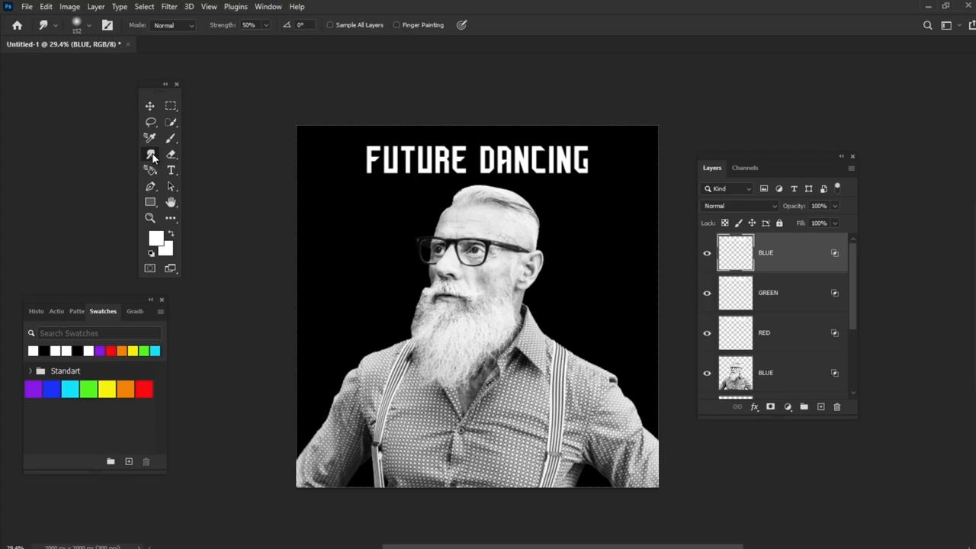
{"action": "left_click", "coordinate": [94, 25]}
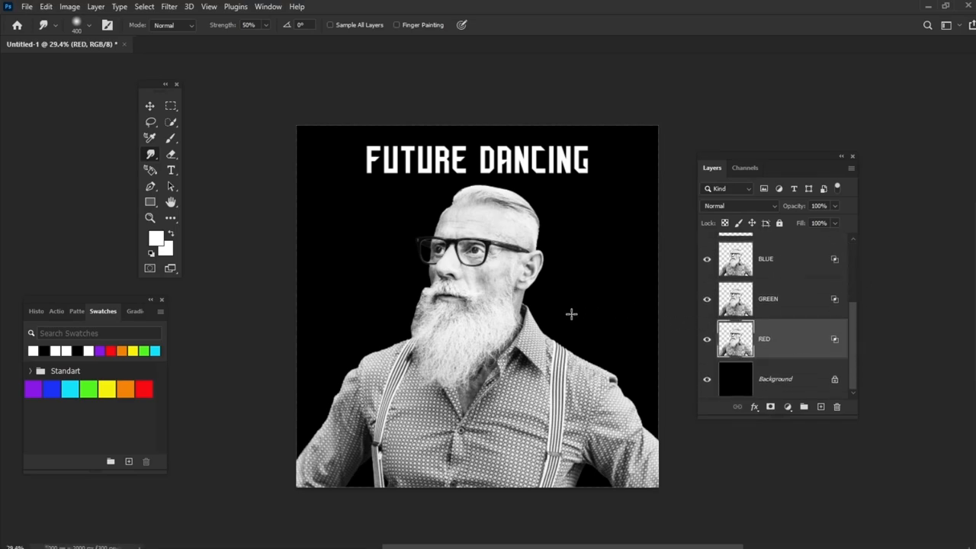
{"action": "mouse_move", "coordinate": [587, 331]}
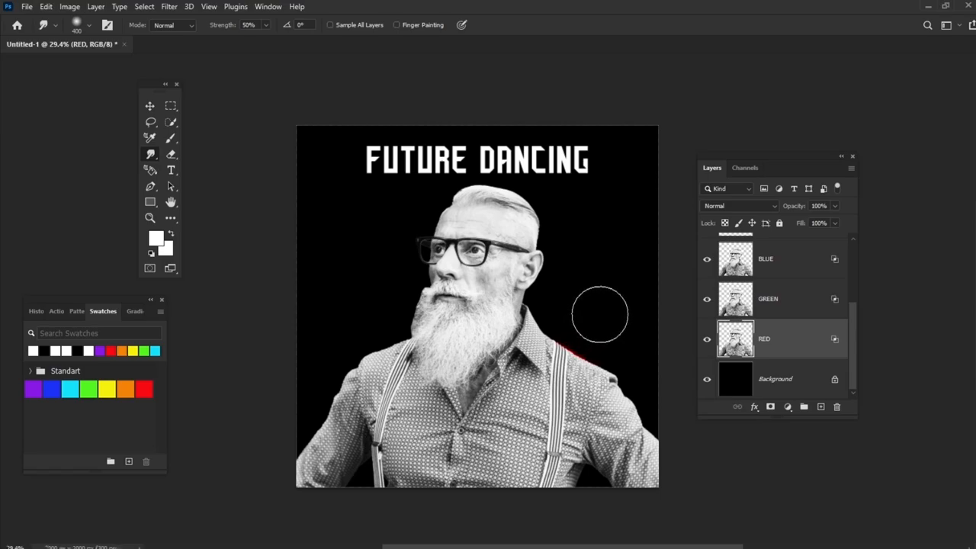
{"action": "left_click_drag", "start_coordinate": [600, 314], "coordinate": [666, 418]}
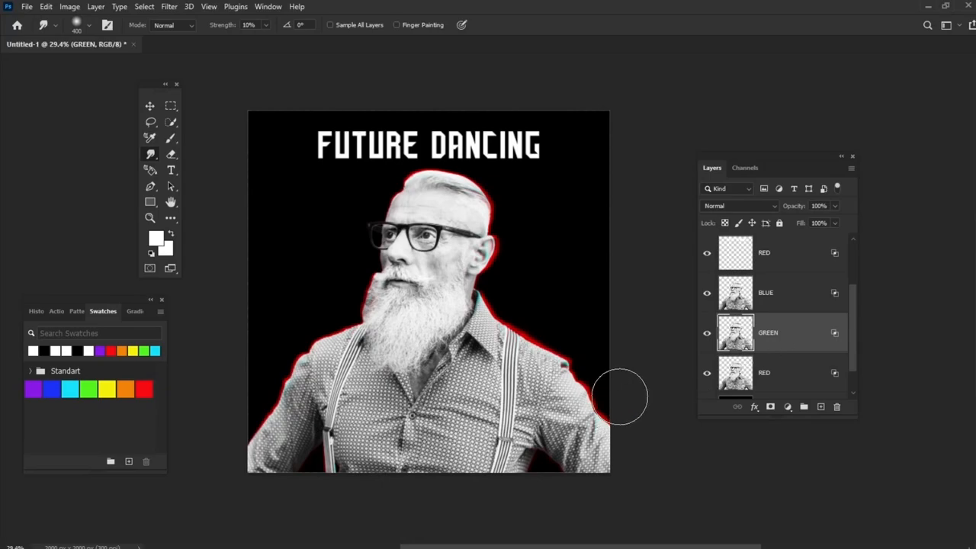
{"action": "left_click_drag", "start_coordinate": [621, 397], "coordinate": [541, 312]}
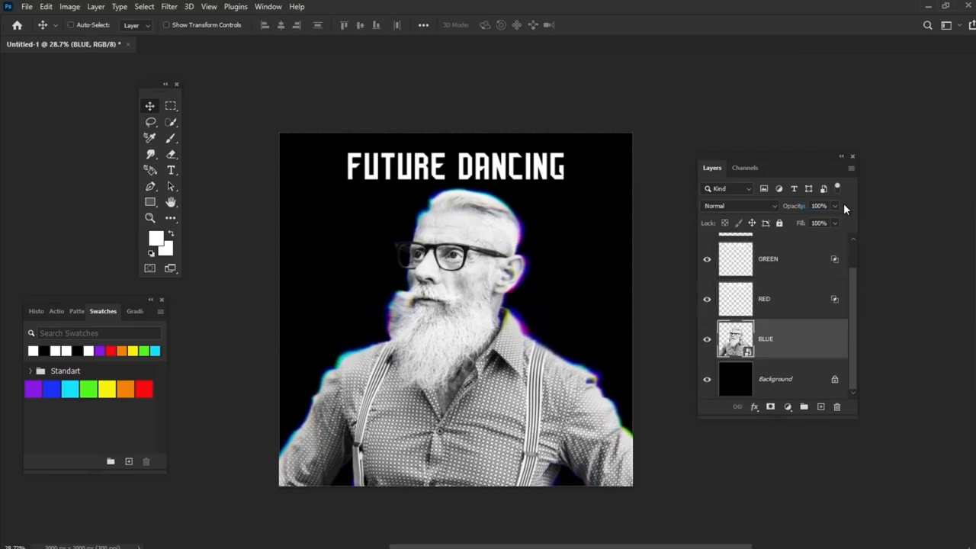
Rename the bottom BLUE copy of the man to 'photo'.
{"action": "double_click", "coordinate": [765, 339]}
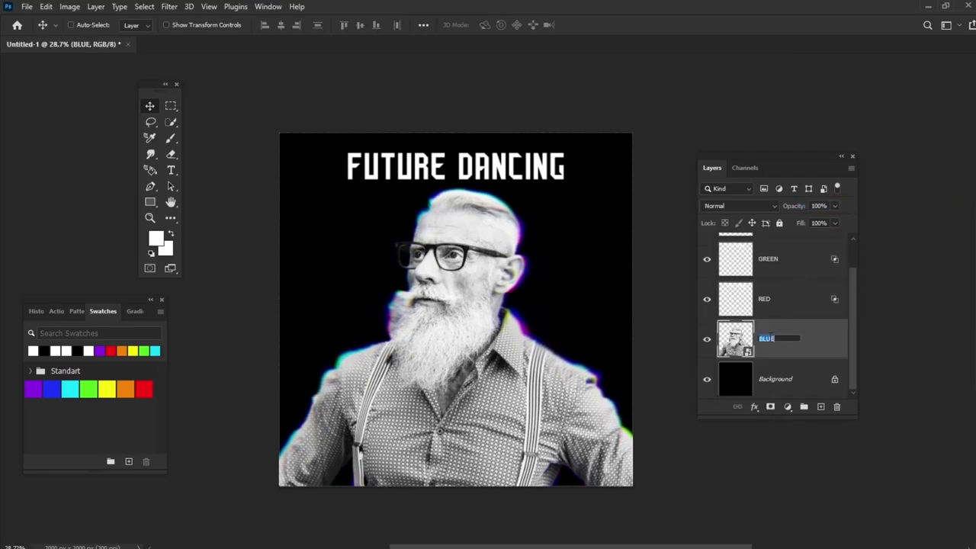
{"action": "type", "text": "photo"}
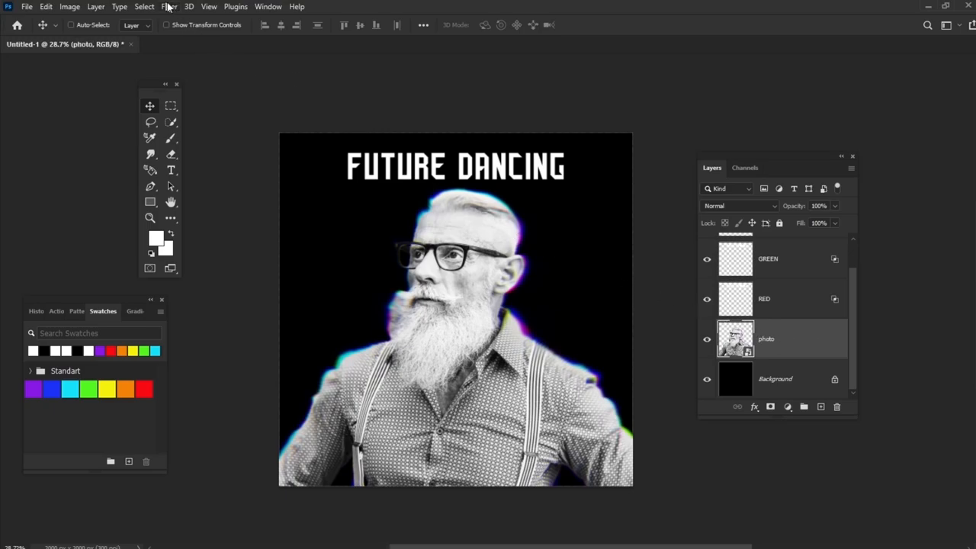
{"action": "left_click", "coordinate": [168, 7]}
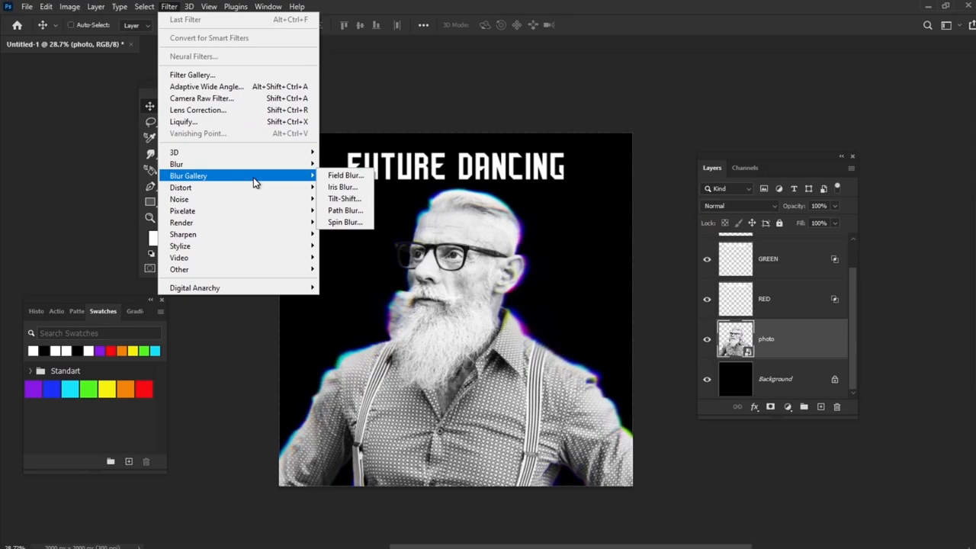
Apply a horizontal Tilt-Shift blur of about 15 px to the photo layer.
{"action": "left_click", "coordinate": [343, 175]}
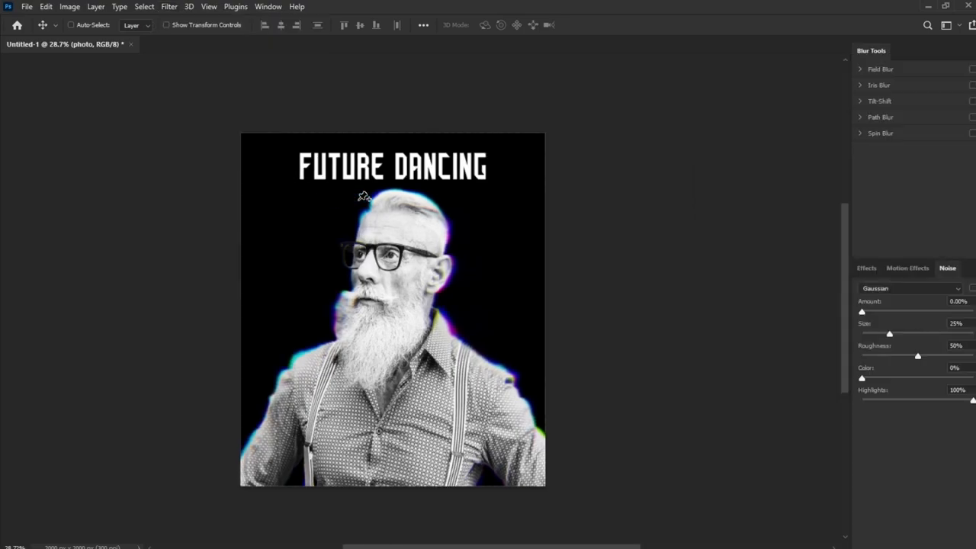
{"action": "left_click", "coordinate": [879, 101]}
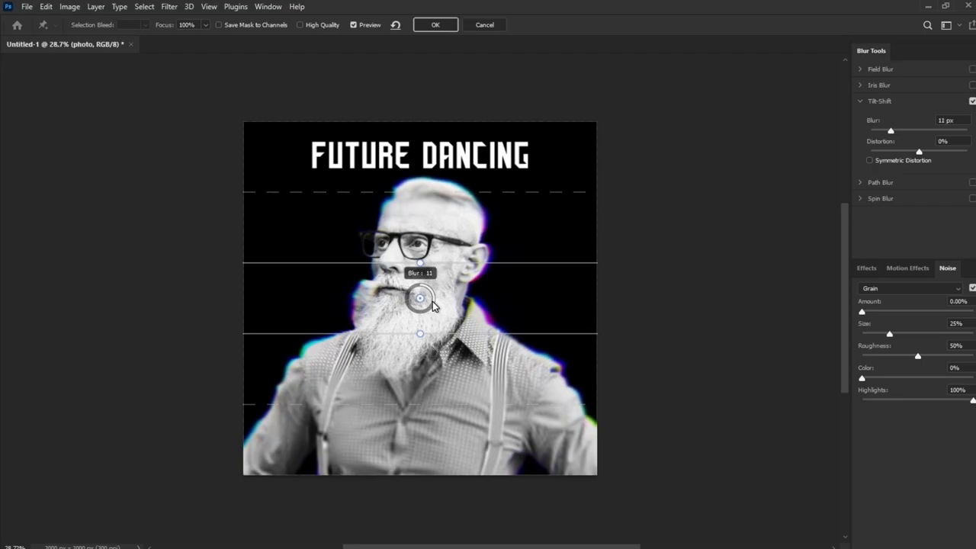
{"action": "left_click_drag", "start_coordinate": [890, 130], "coordinate": [886, 129]}
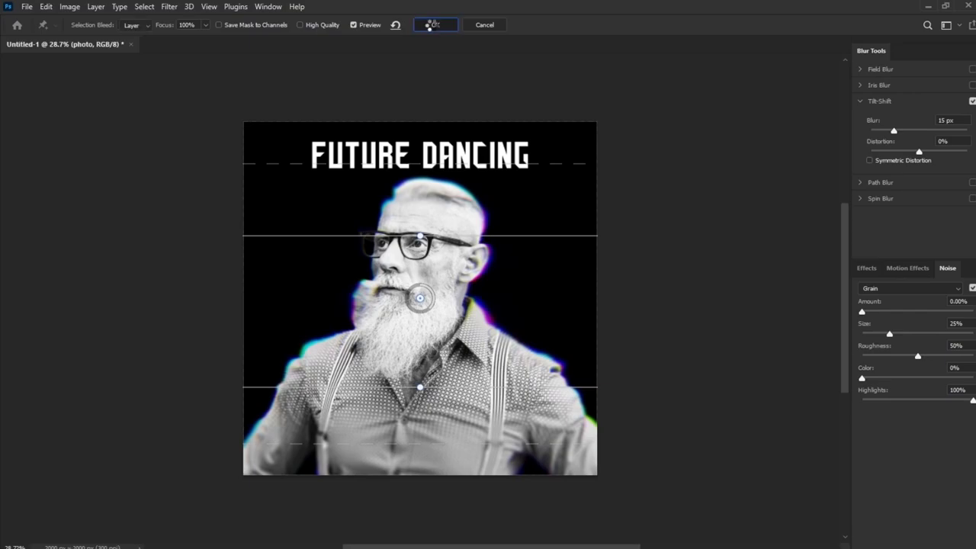
{"action": "left_click", "coordinate": [435, 25]}
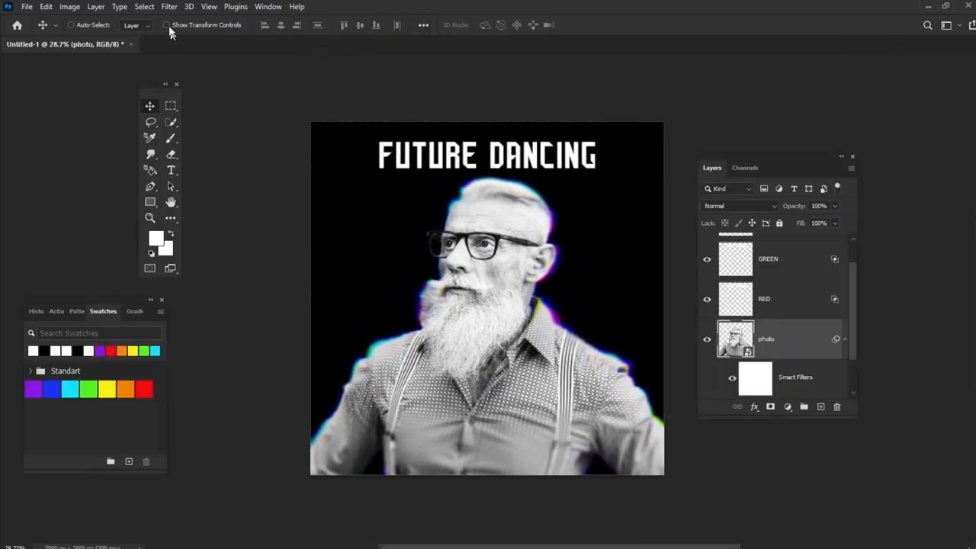
Add a second Tilt-Shift blur with the focus band rotated vertical.
{"action": "left_click", "coordinate": [169, 7]}
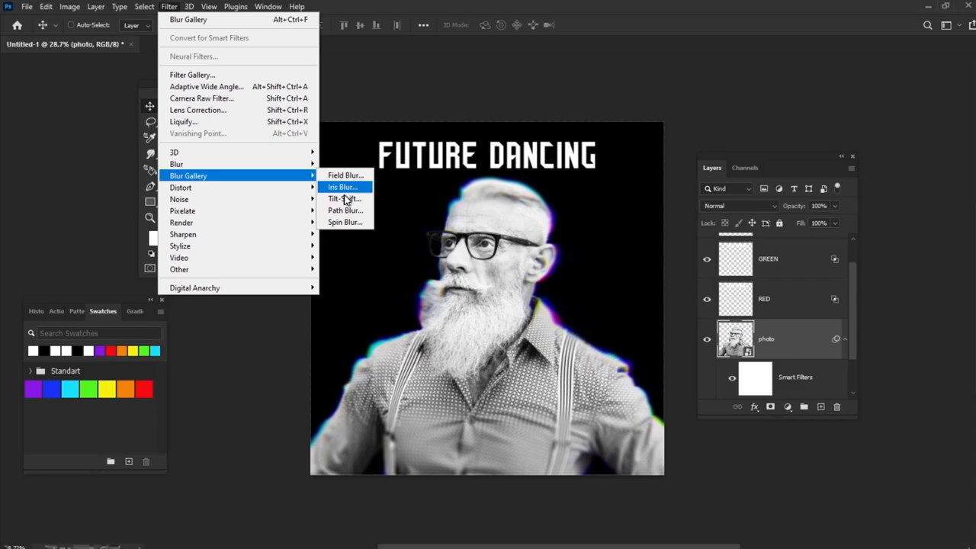
{"action": "left_click", "coordinate": [342, 199]}
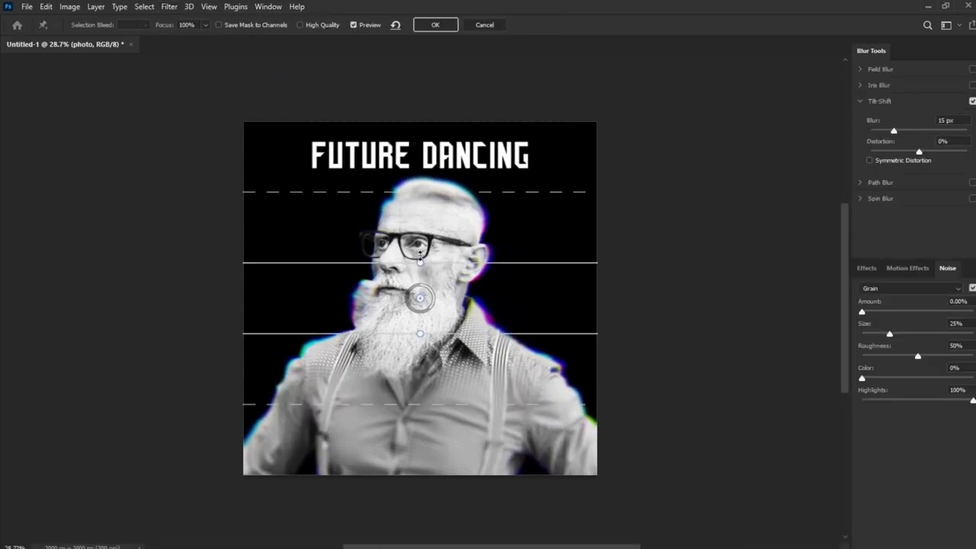
{"action": "left_click_drag", "start_coordinate": [420, 298], "coordinate": [456, 298]}
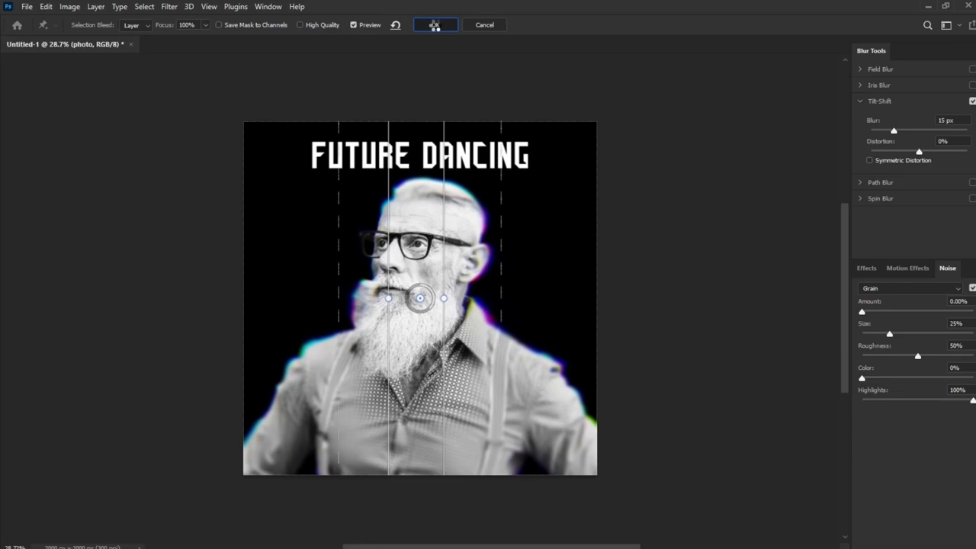
{"action": "left_click", "coordinate": [433, 24]}
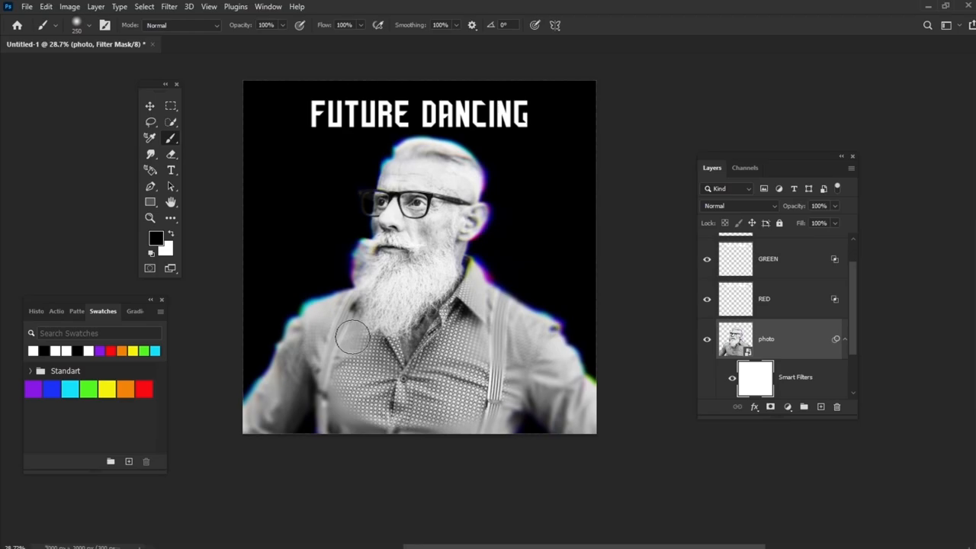
Paint the man out of the blur mask and select all three title colour layers.
{"action": "left_click_drag", "start_coordinate": [352, 337], "coordinate": [472, 320]}
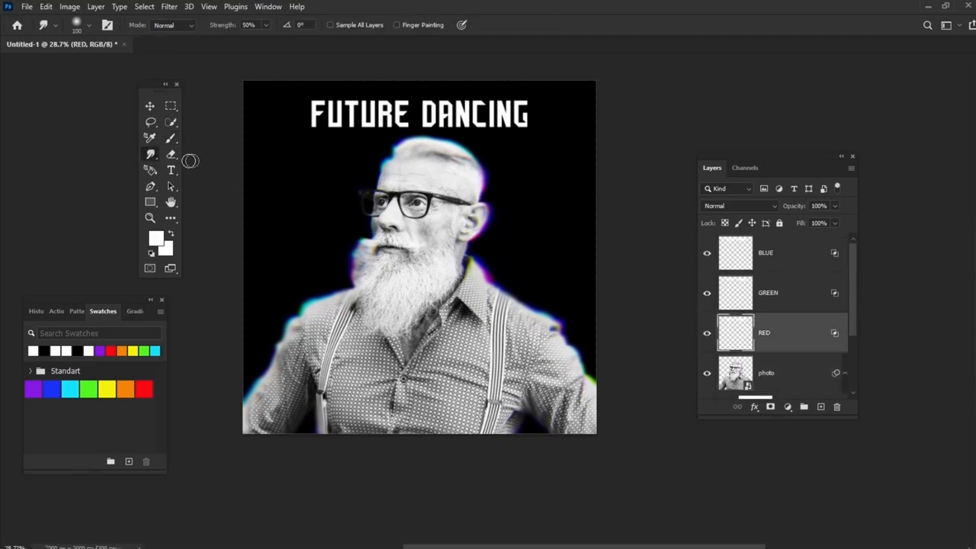
{"action": "left_click", "coordinate": [95, 25]}
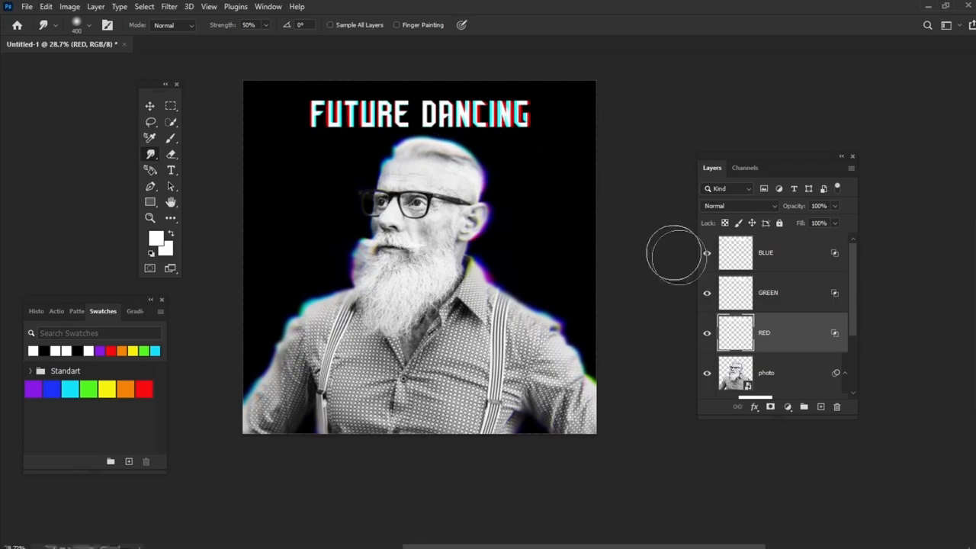
{"action": "left_click", "coordinate": [783, 292]}
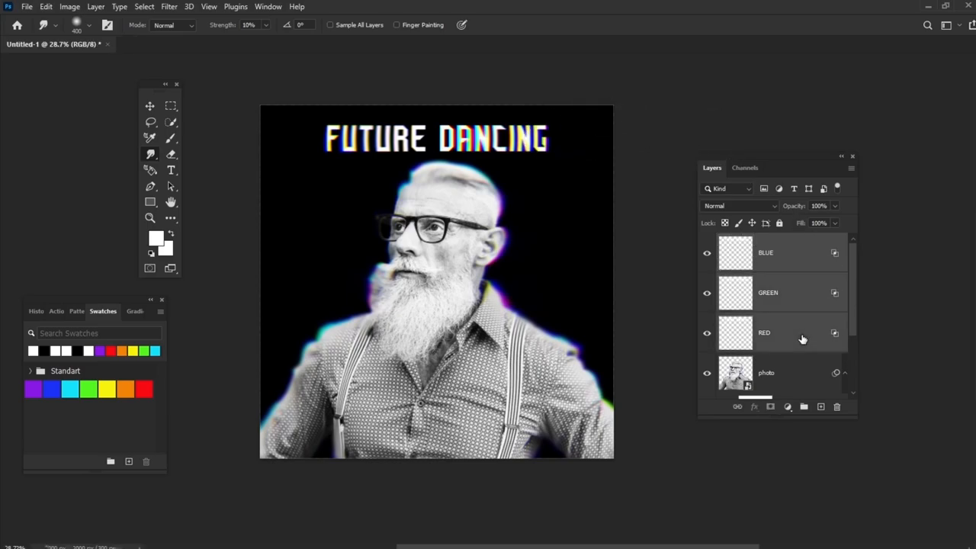
Merge the title colour layers into a smart object with a vertical 10 px tilt-shift blur.
{"action": "right_click", "coordinate": [786, 332]}
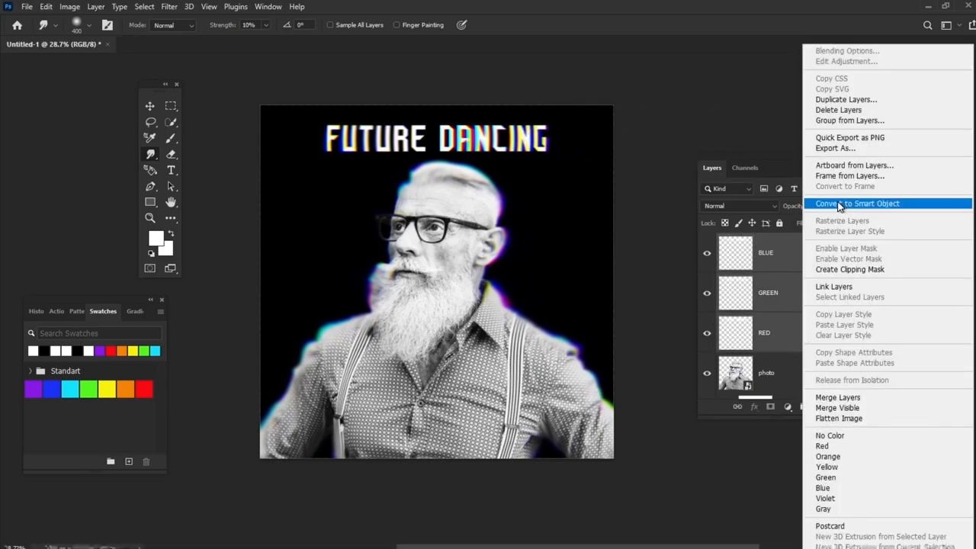
{"action": "left_click", "coordinate": [862, 203]}
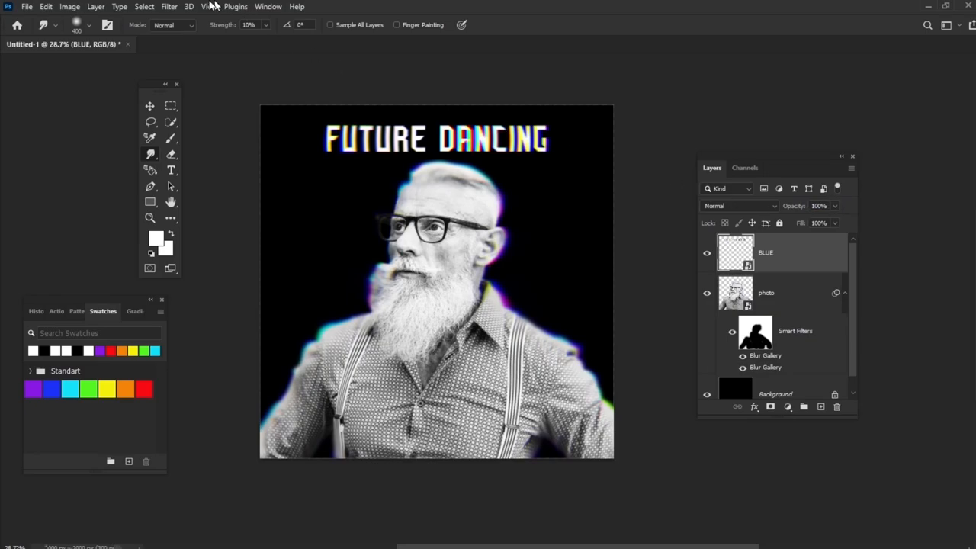
{"action": "left_click", "coordinate": [167, 7]}
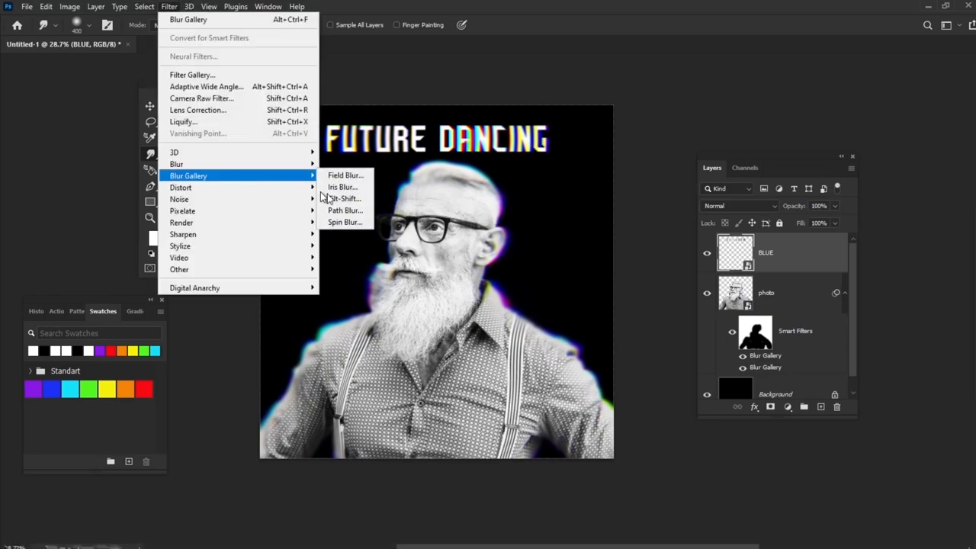
{"action": "left_click", "coordinate": [343, 198]}
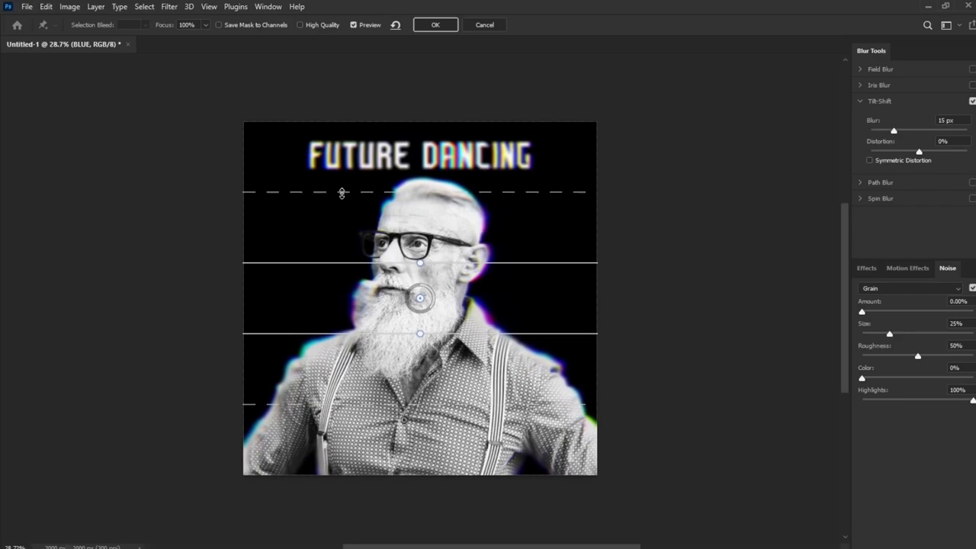
{"action": "left_click_drag", "start_coordinate": [420, 297], "coordinate": [415, 301]}
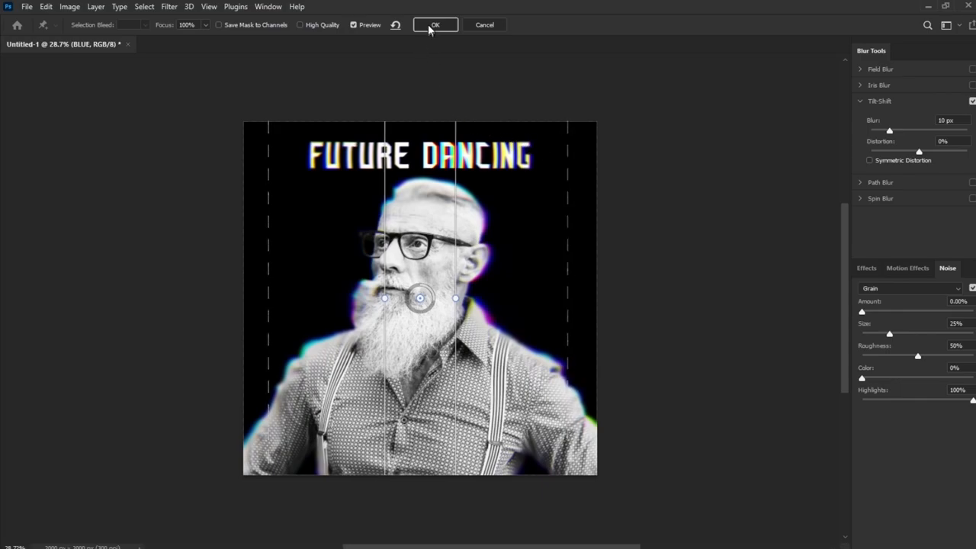
{"action": "left_click", "coordinate": [434, 25]}
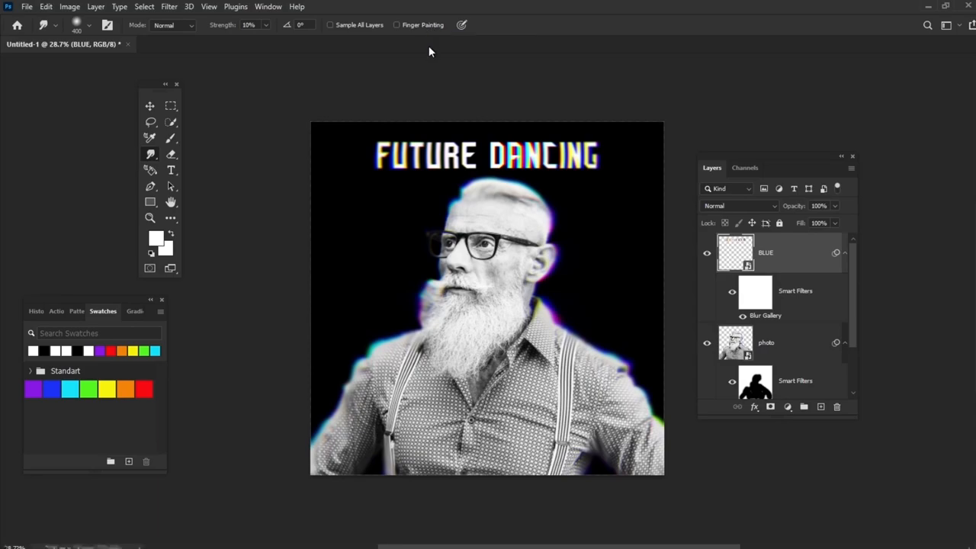
{"action": "mouse_move", "coordinate": [156, 237]}
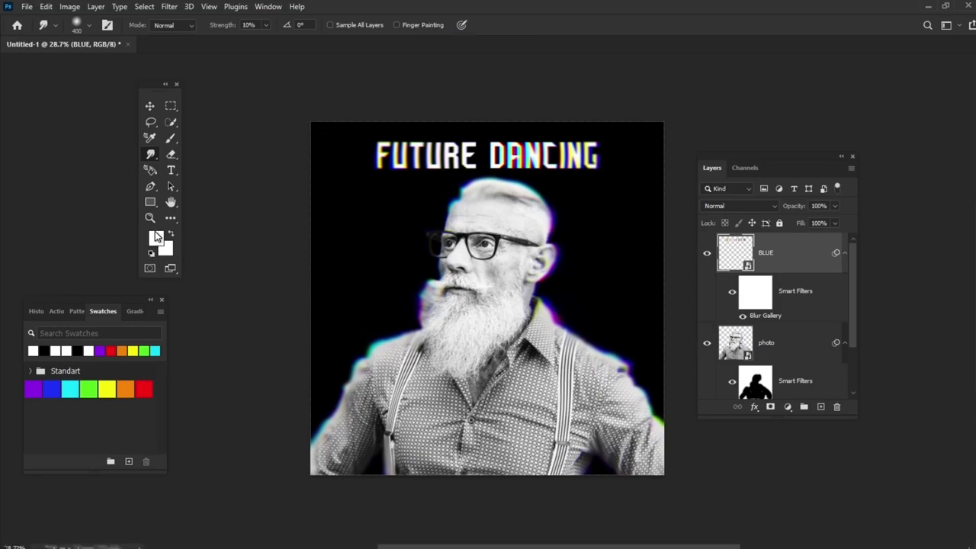
Set the foreground colour to purple from Swatches and bring up the Background layer's commands.
{"action": "left_click", "coordinate": [156, 235]}
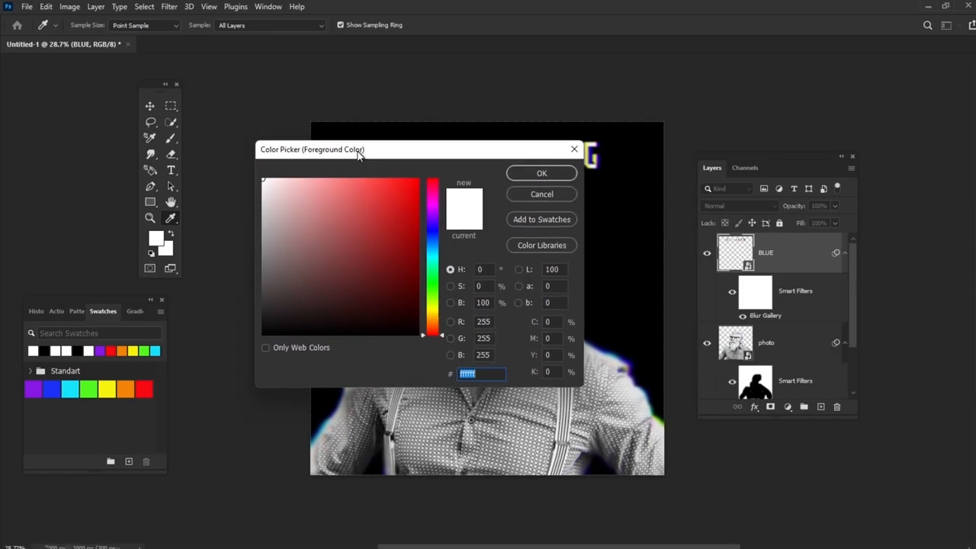
{"action": "left_click", "coordinate": [399, 251]}
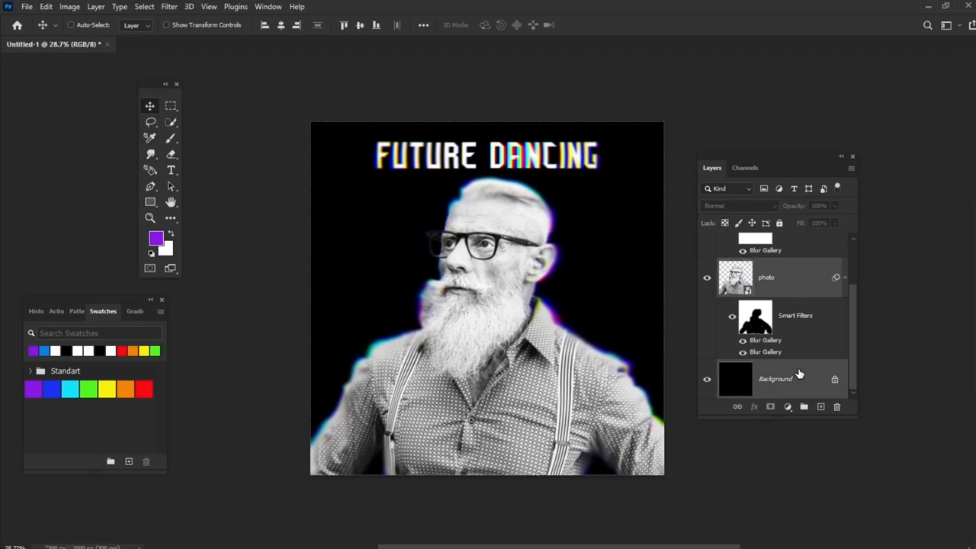
{"action": "right_click", "coordinate": [797, 375]}
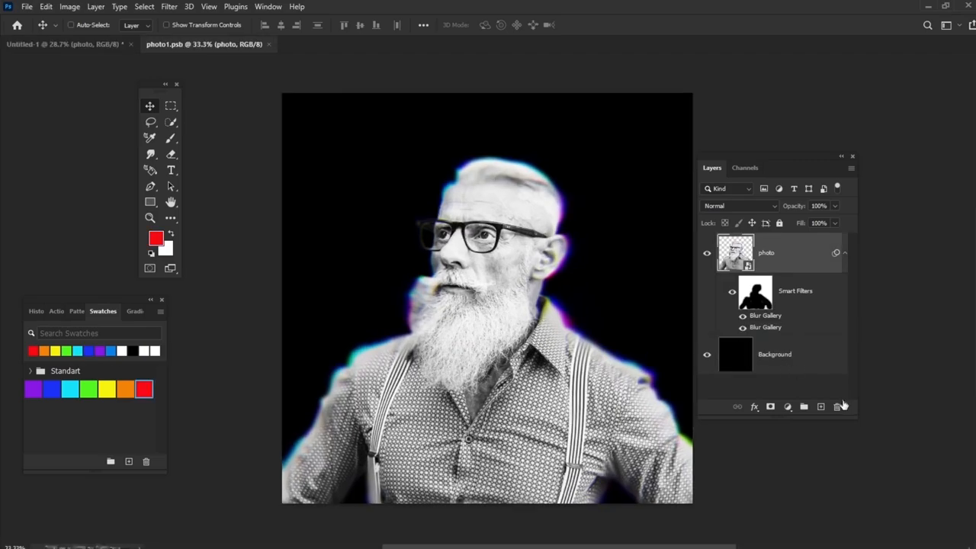
On a new layer, brush two diagonal purple-to-red rainbow streaks across the face and chest.
{"action": "left_click", "coordinate": [821, 406]}
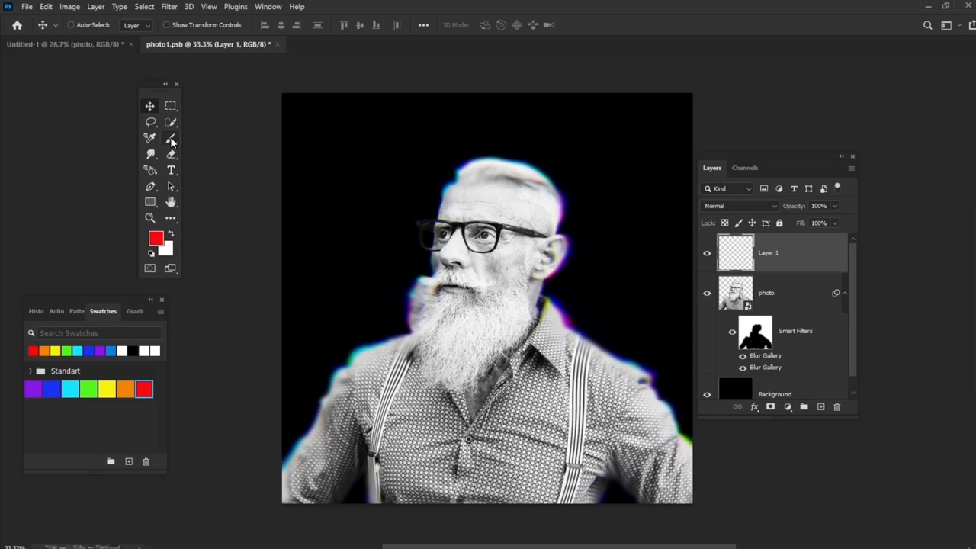
{"action": "left_click", "coordinate": [171, 138]}
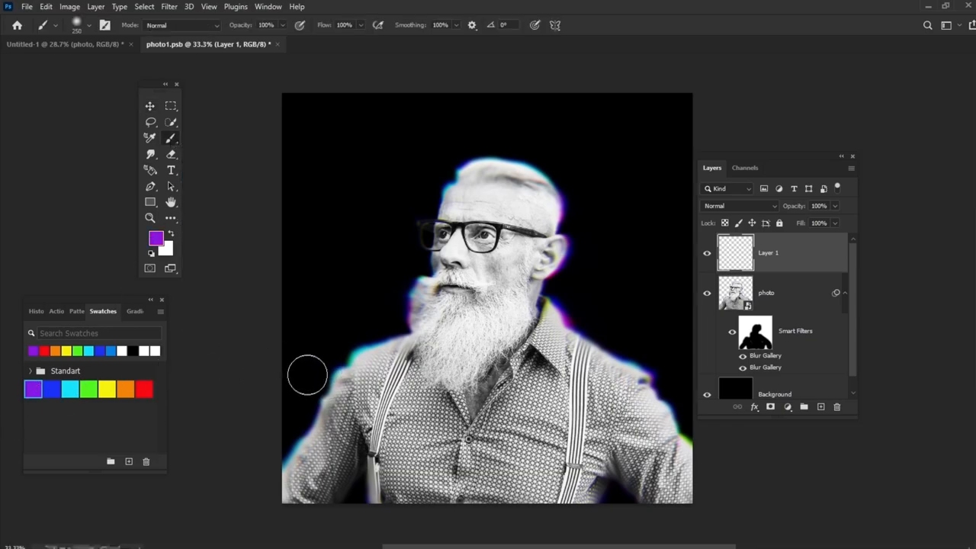
{"action": "left_click_drag", "start_coordinate": [307, 374], "coordinate": [343, 358]}
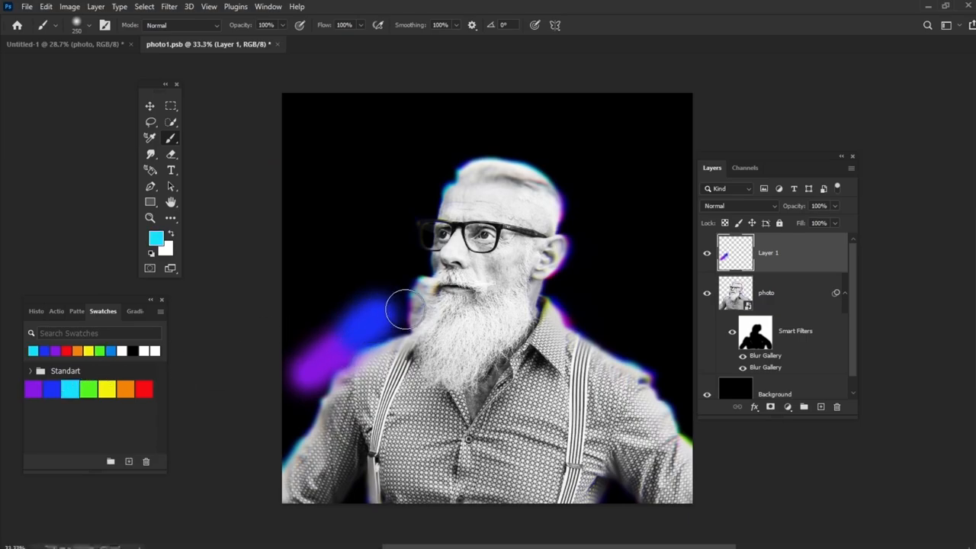
{"action": "left_click_drag", "start_coordinate": [404, 309], "coordinate": [461, 259]}
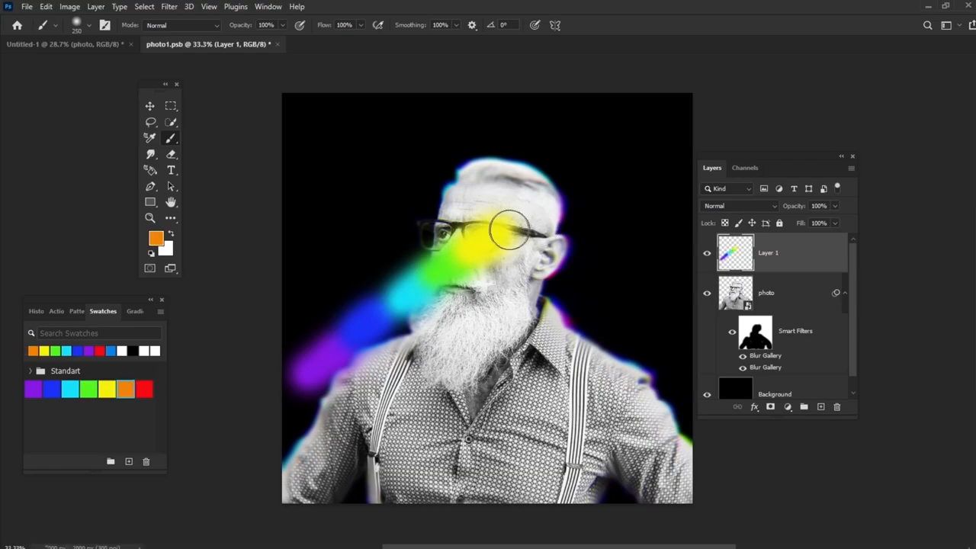
{"action": "left_click_drag", "start_coordinate": [510, 229], "coordinate": [580, 179]}
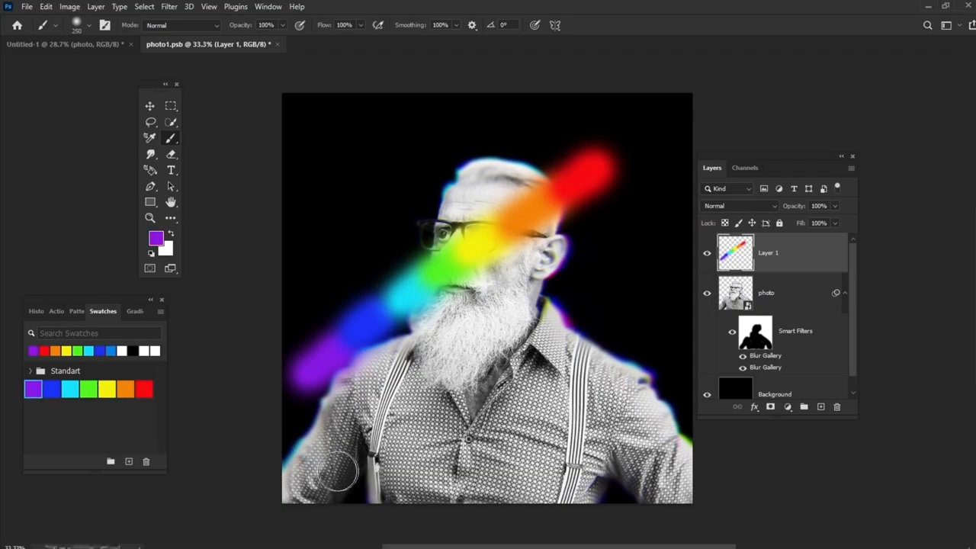
{"action": "left_click_drag", "start_coordinate": [339, 471], "coordinate": [404, 450]}
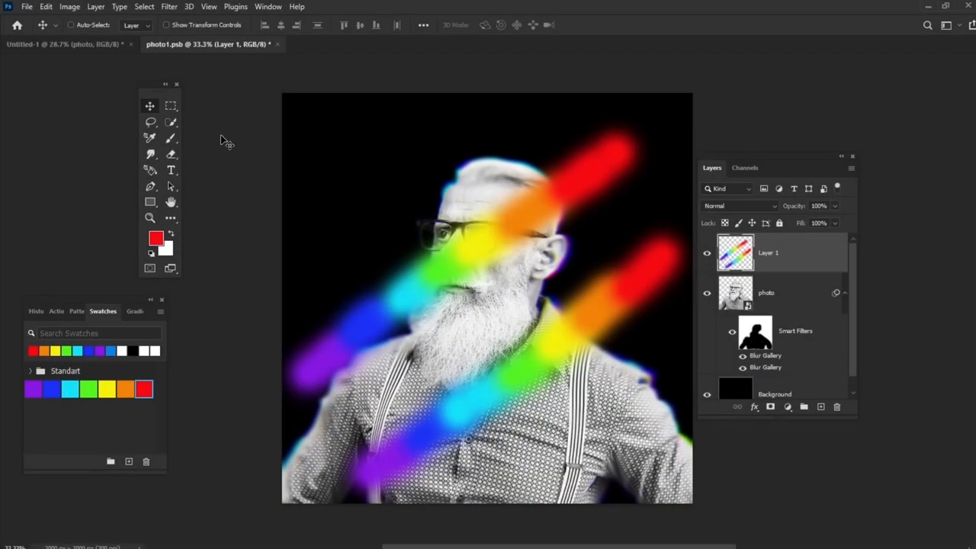
{"action": "left_click", "coordinate": [168, 7]}
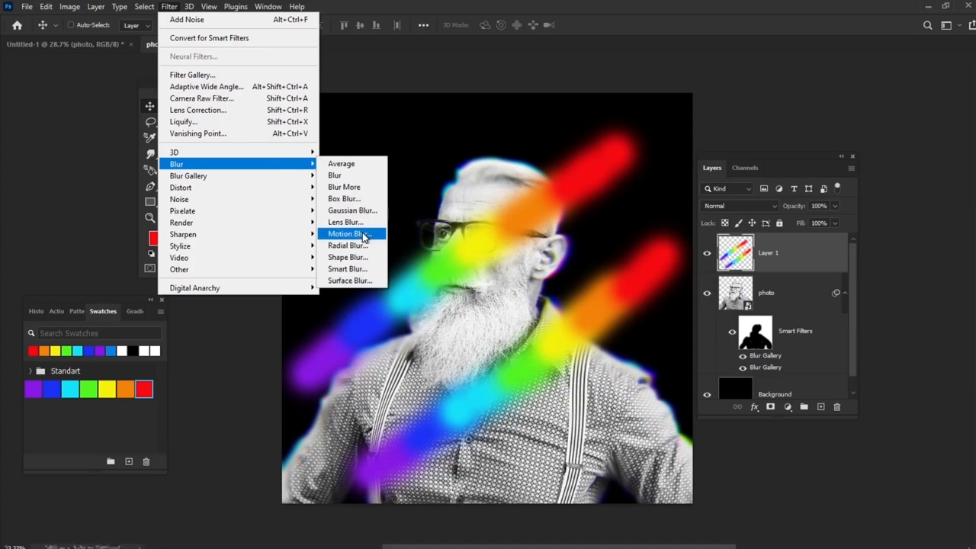
Motion-blur the streaks at angle 30, distance 1400, then save photo1.psb when closing it.
{"action": "left_click", "coordinate": [347, 233]}
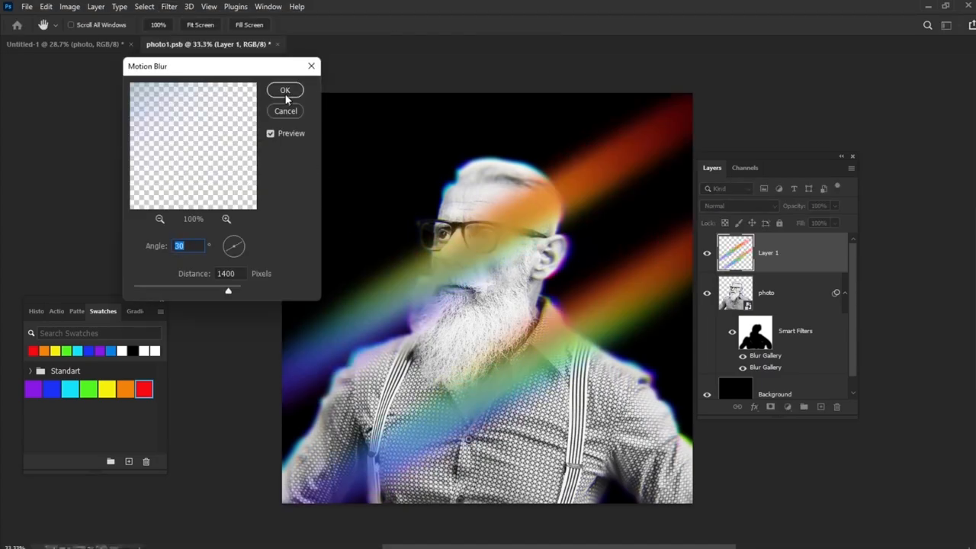
{"action": "left_click", "coordinate": [284, 90]}
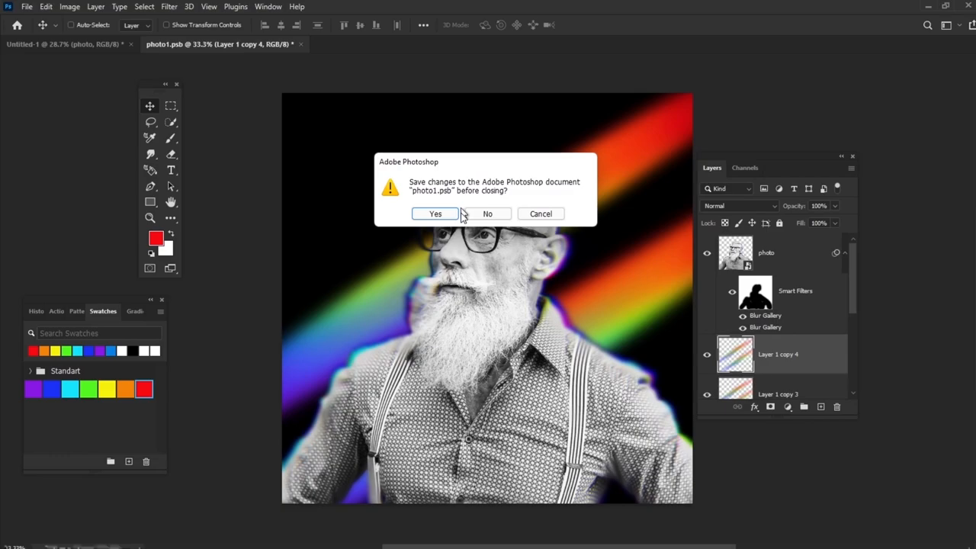
{"action": "left_click", "coordinate": [435, 214]}
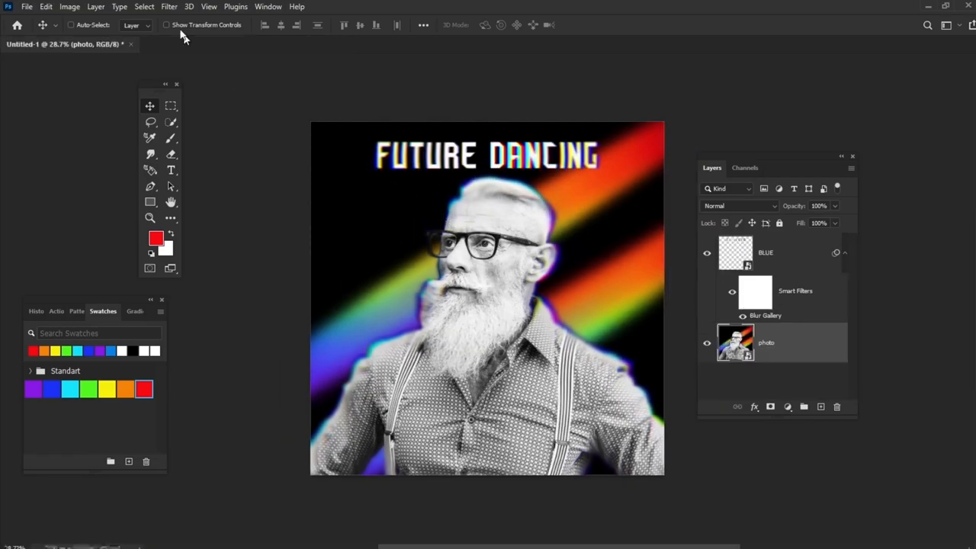
Apply Add Noise to the photo layer and again to the BLUE glitch layer.
{"action": "left_click", "coordinate": [169, 7]}
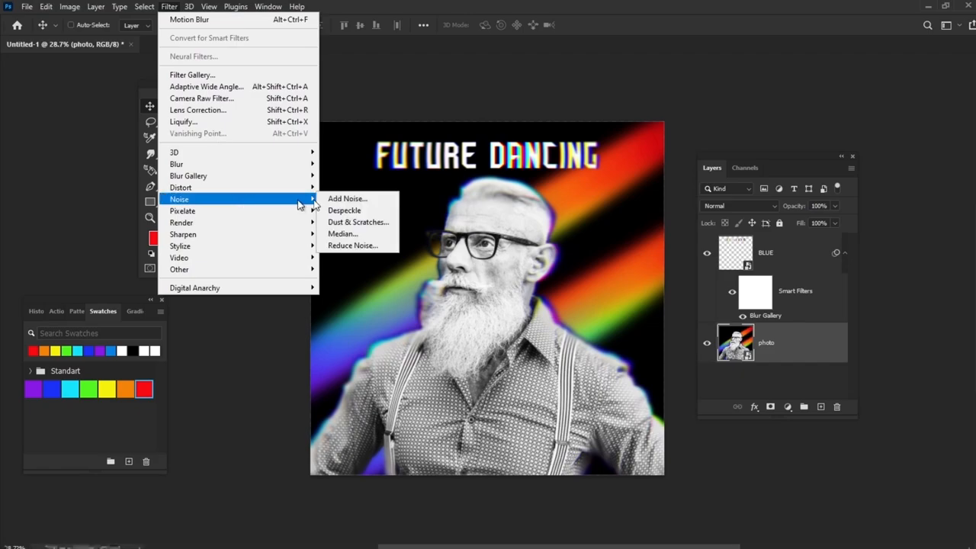
{"action": "left_click", "coordinate": [345, 199]}
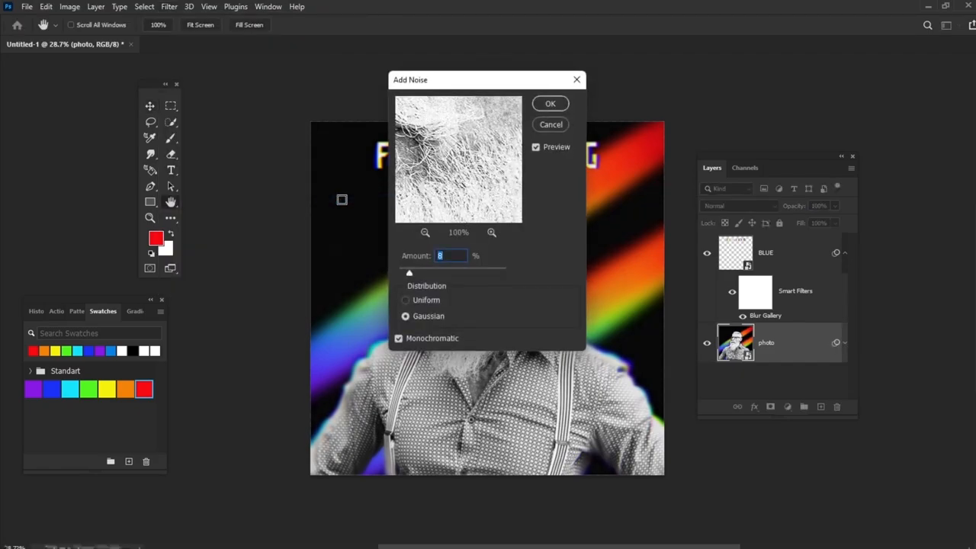
{"action": "left_click", "coordinate": [550, 103]}
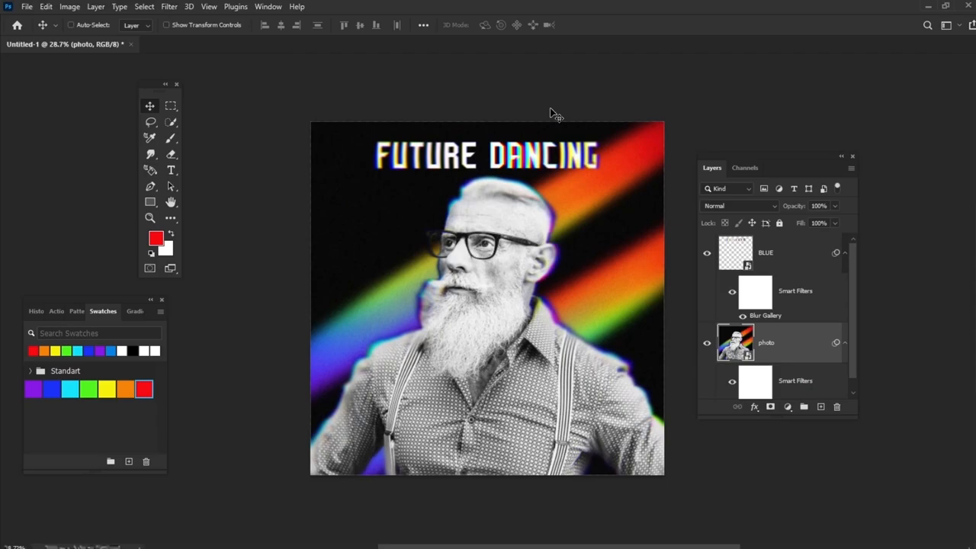
{"action": "left_click", "coordinate": [780, 253]}
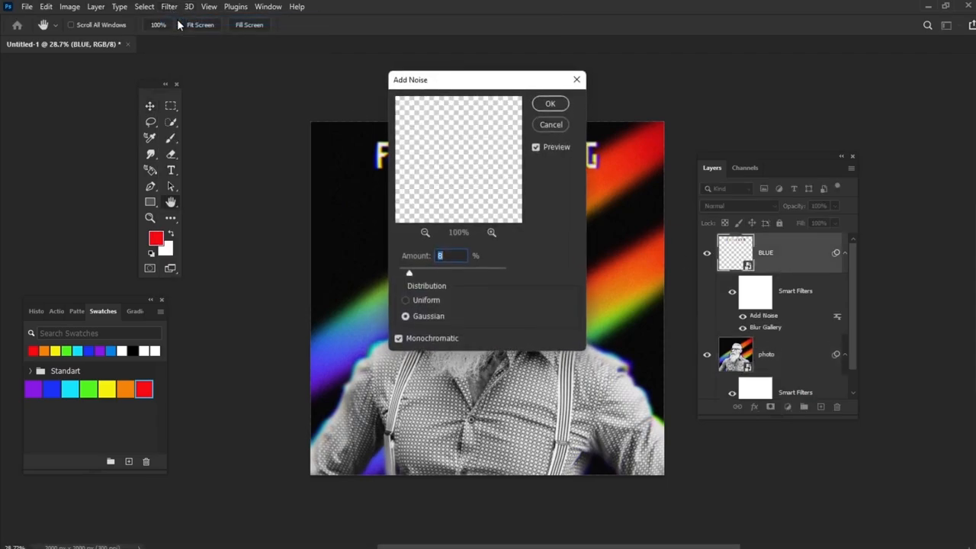
{"action": "left_click", "coordinate": [550, 103]}
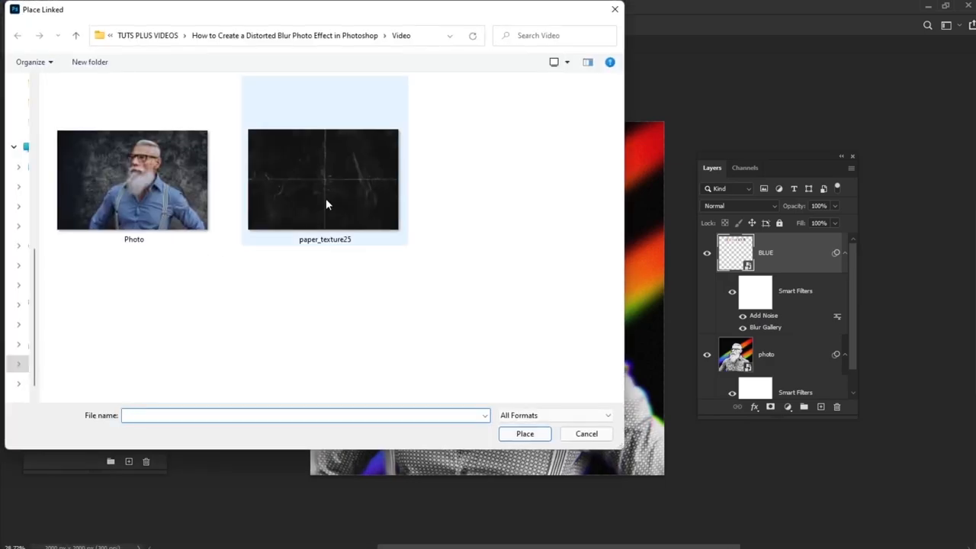
Place paper_texture25 filling the canvas and set its blend mode to Screen.
{"action": "left_click", "coordinate": [524, 434]}
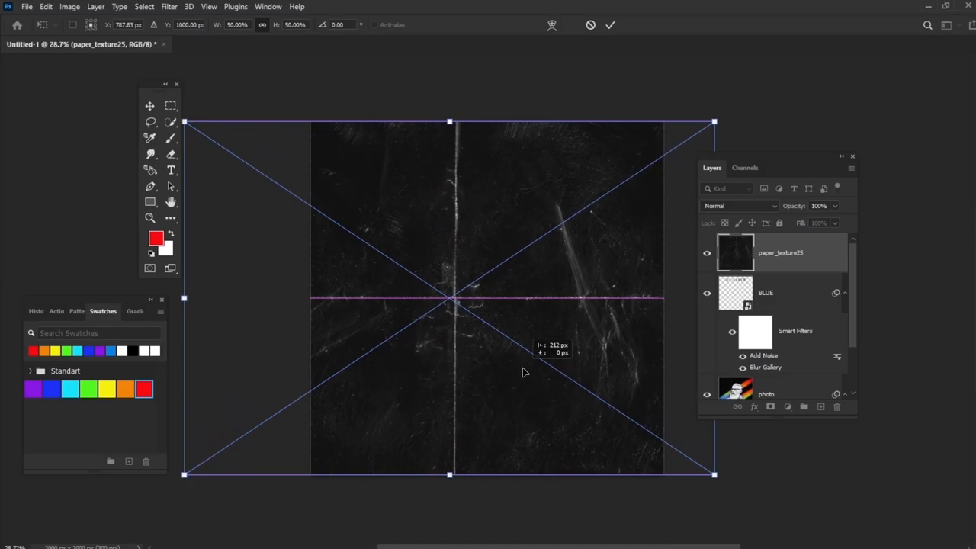
{"action": "key", "text": "Enter"}
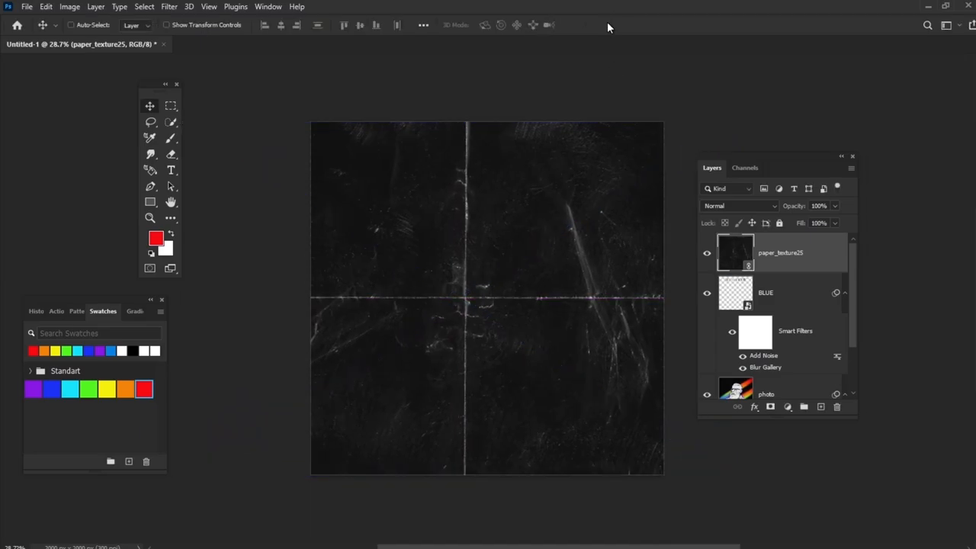
{"action": "left_click", "coordinate": [739, 205]}
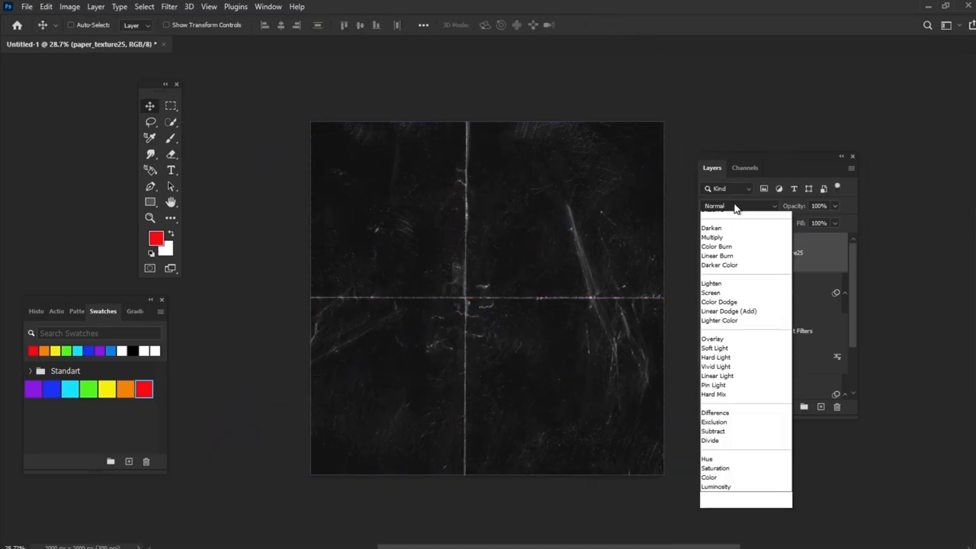
{"action": "left_click", "coordinate": [710, 292]}
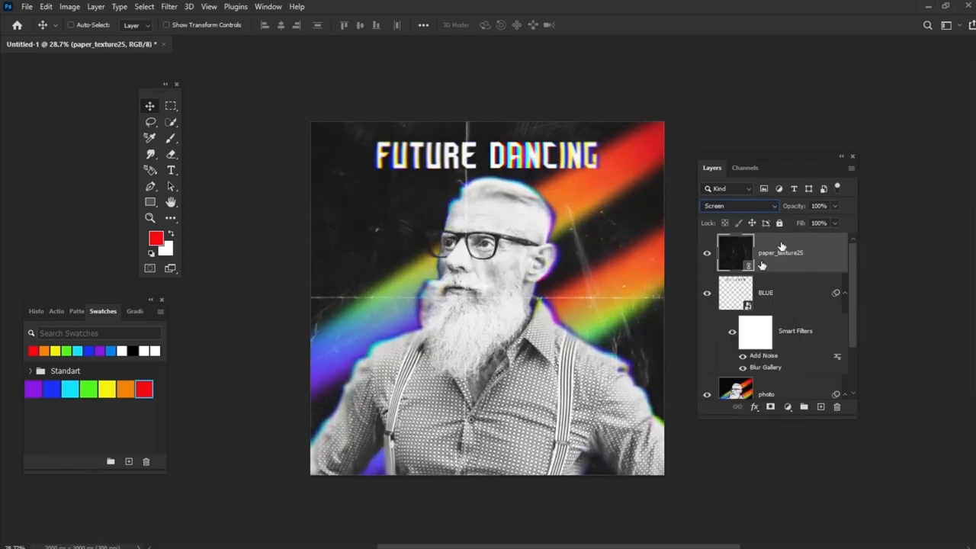